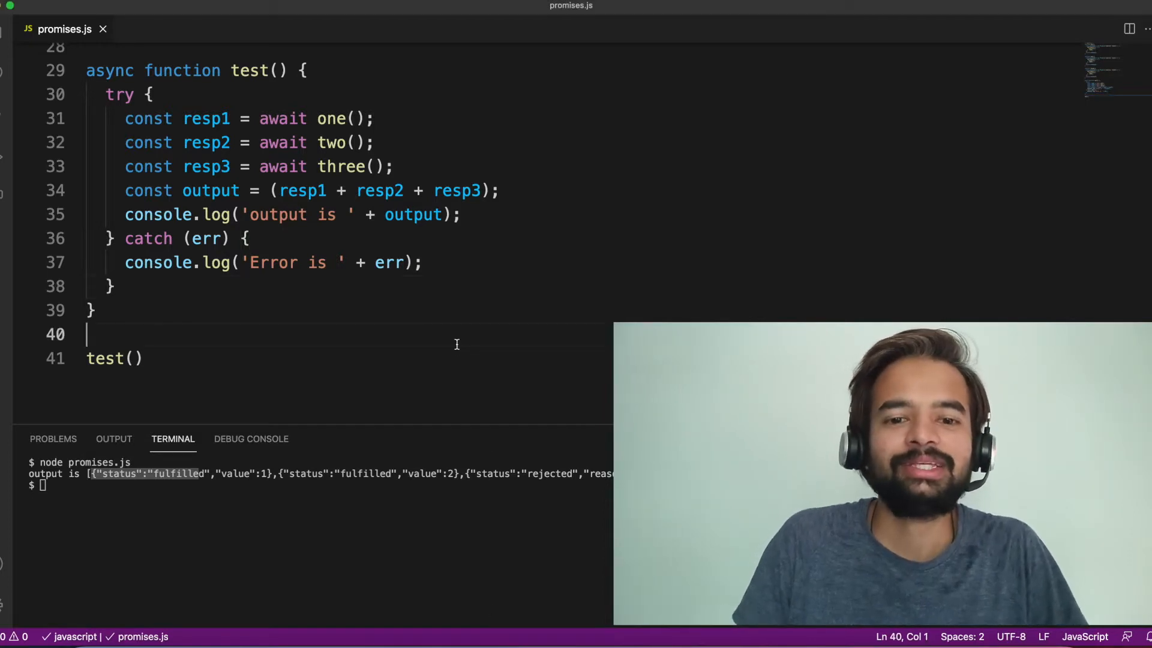
# Add let showLoader = true to test() and showLoader = false in try and catch.
pyautogui.scroll(3)
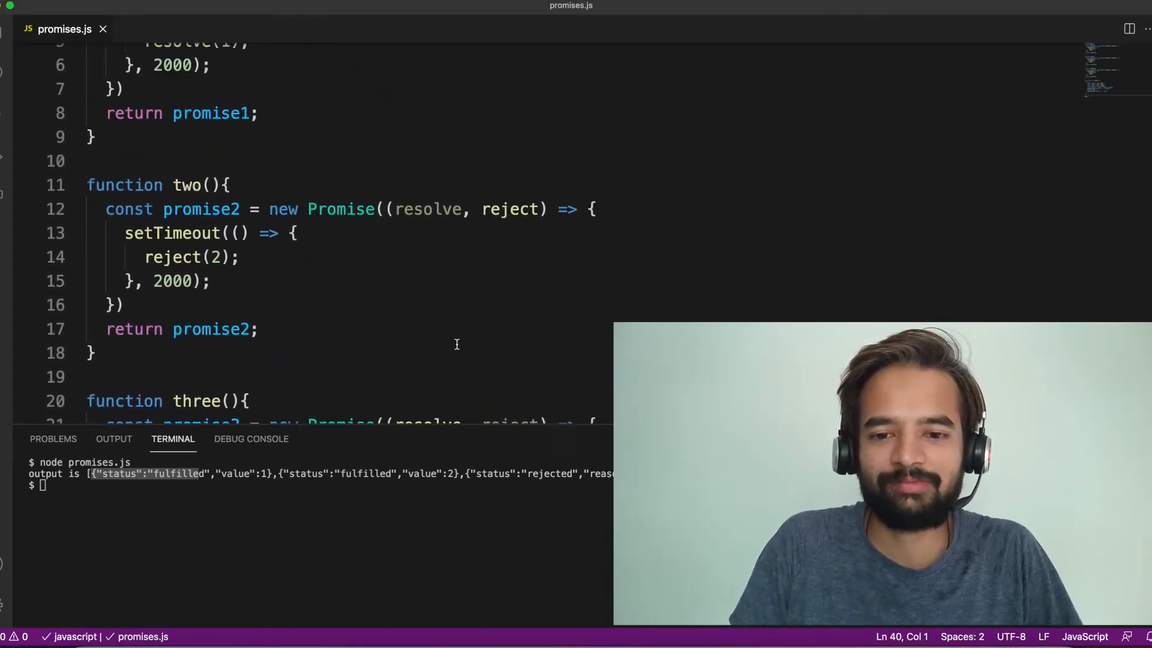
pyautogui.scroll(3)
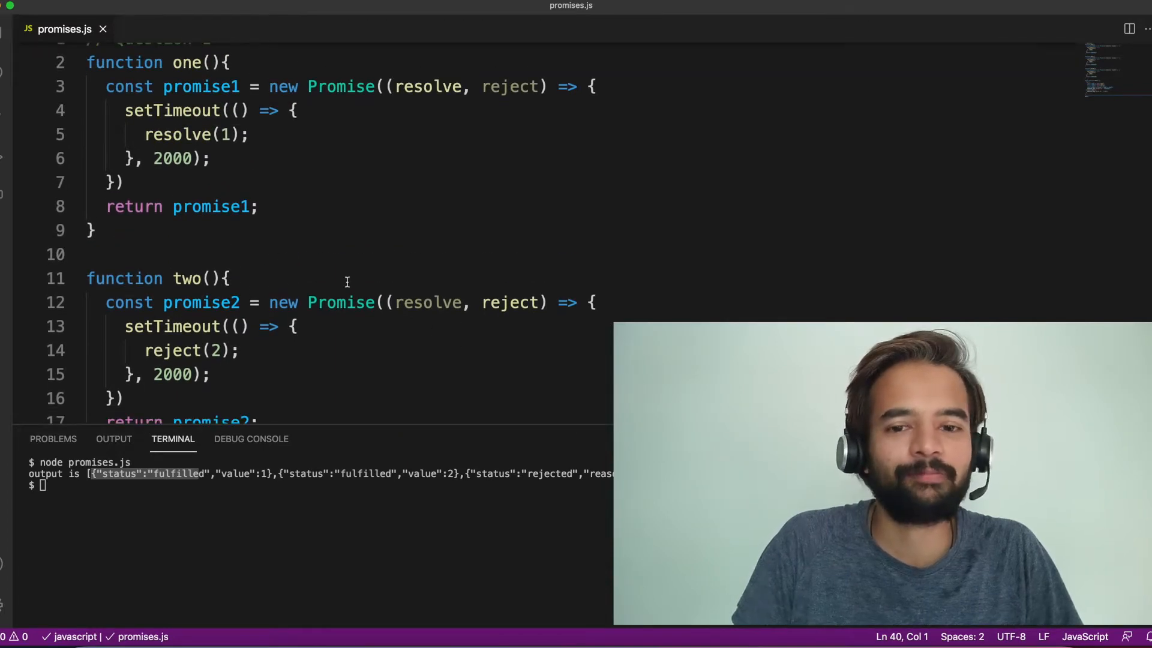
pyautogui.click(175, 275)
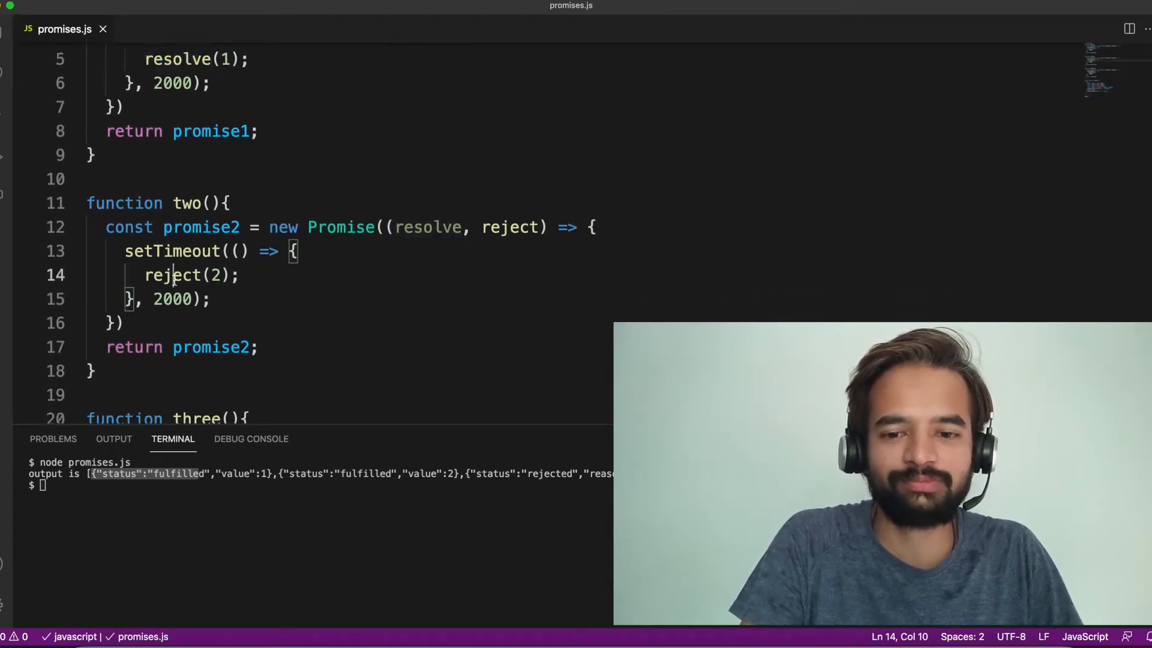
pyautogui.scroll(-3)
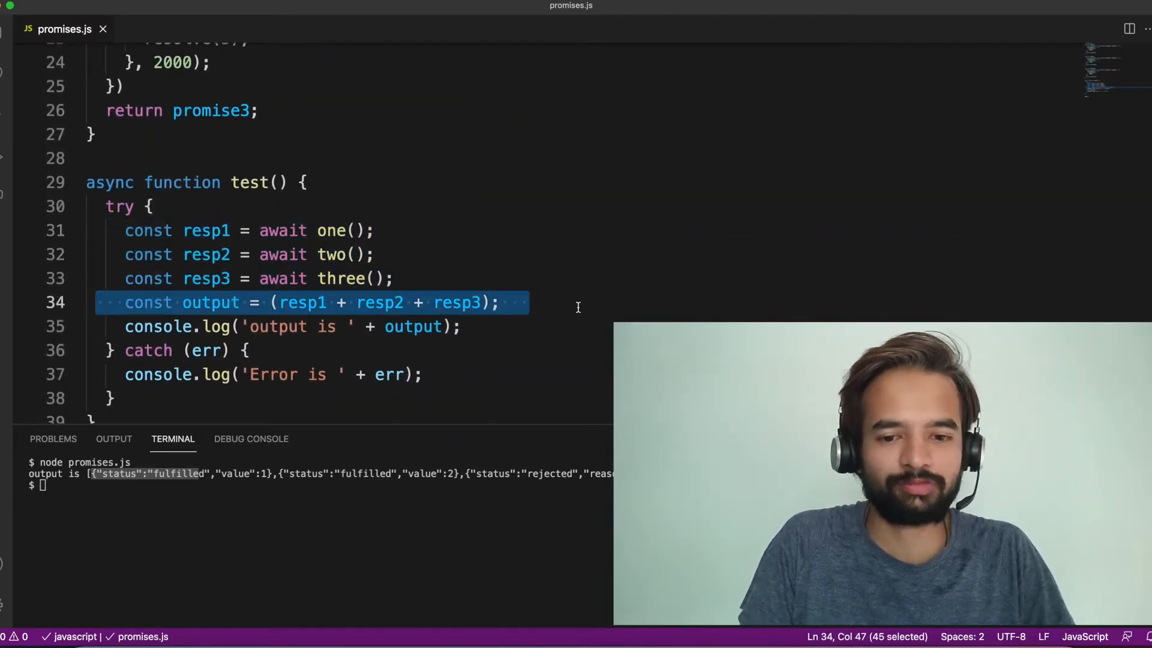
pyautogui.click(371, 327)
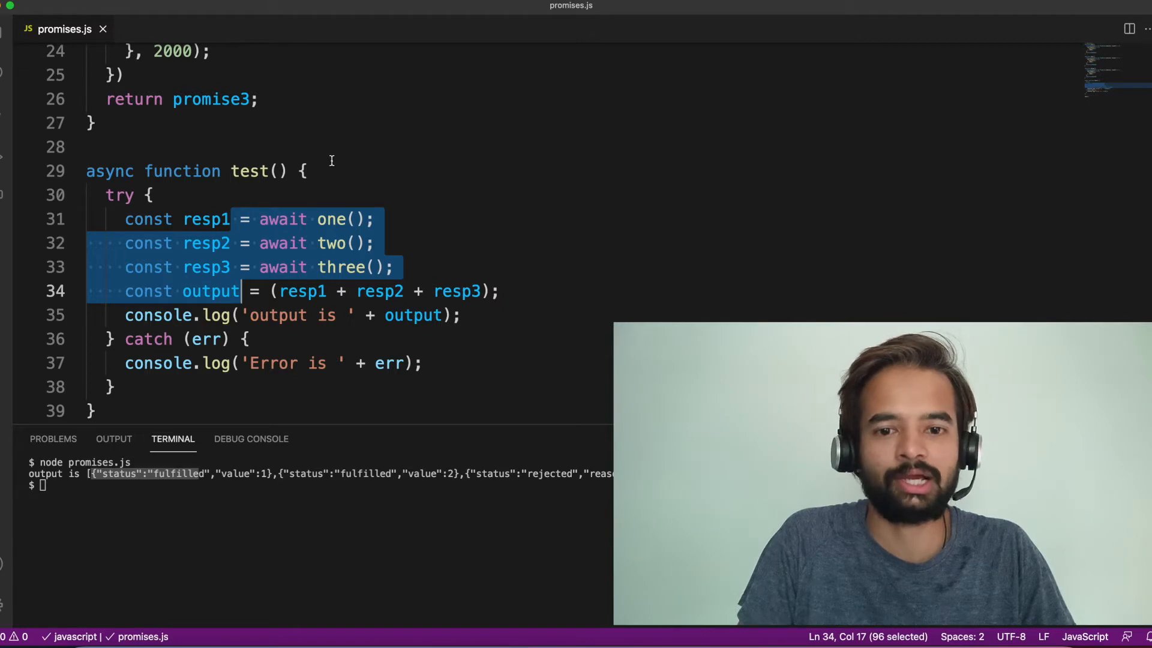
pyautogui.write('let showLoader')
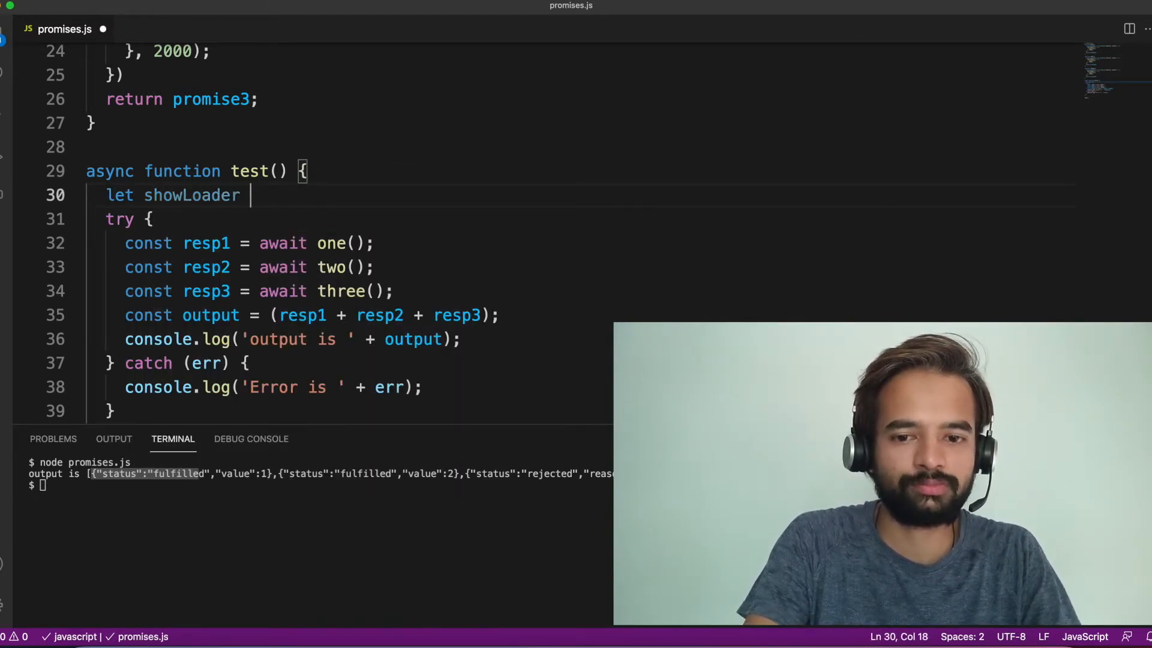
pyautogui.write('= true;')
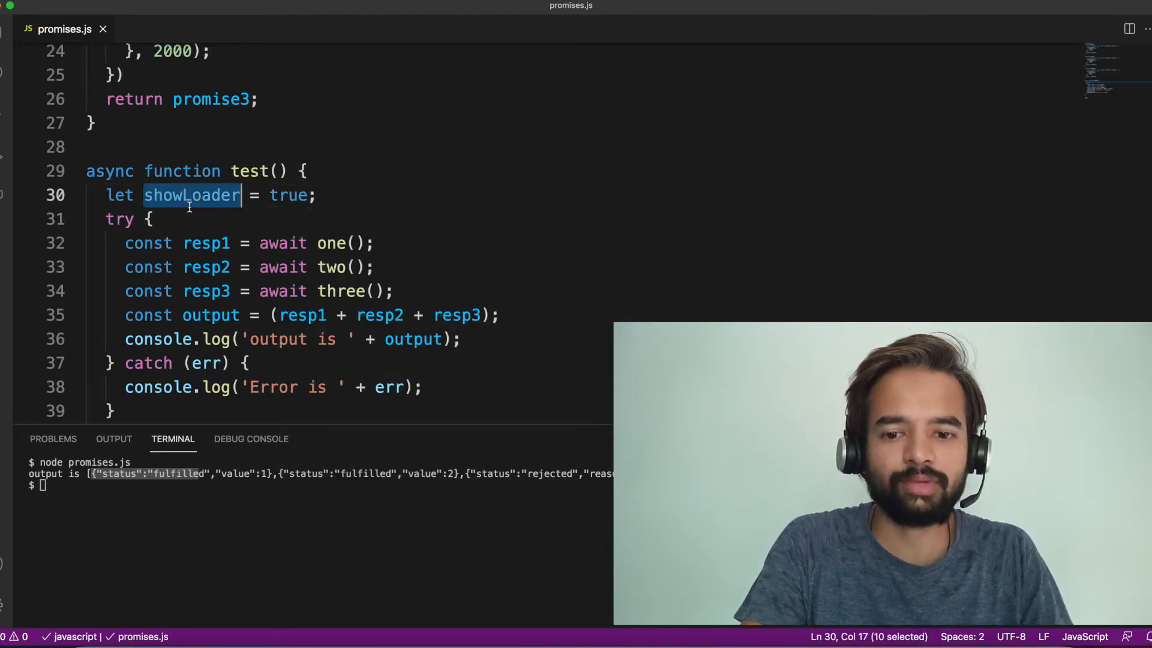
pyautogui.write('showLoader = false;')
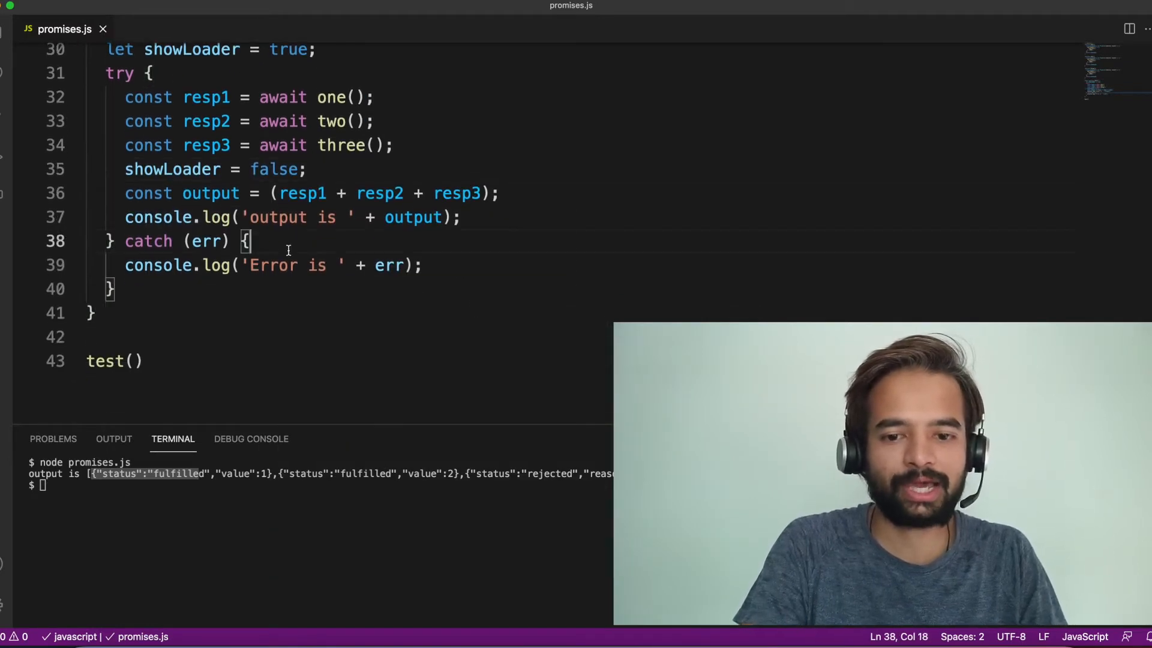
pyautogui.write('showLoader = false;')
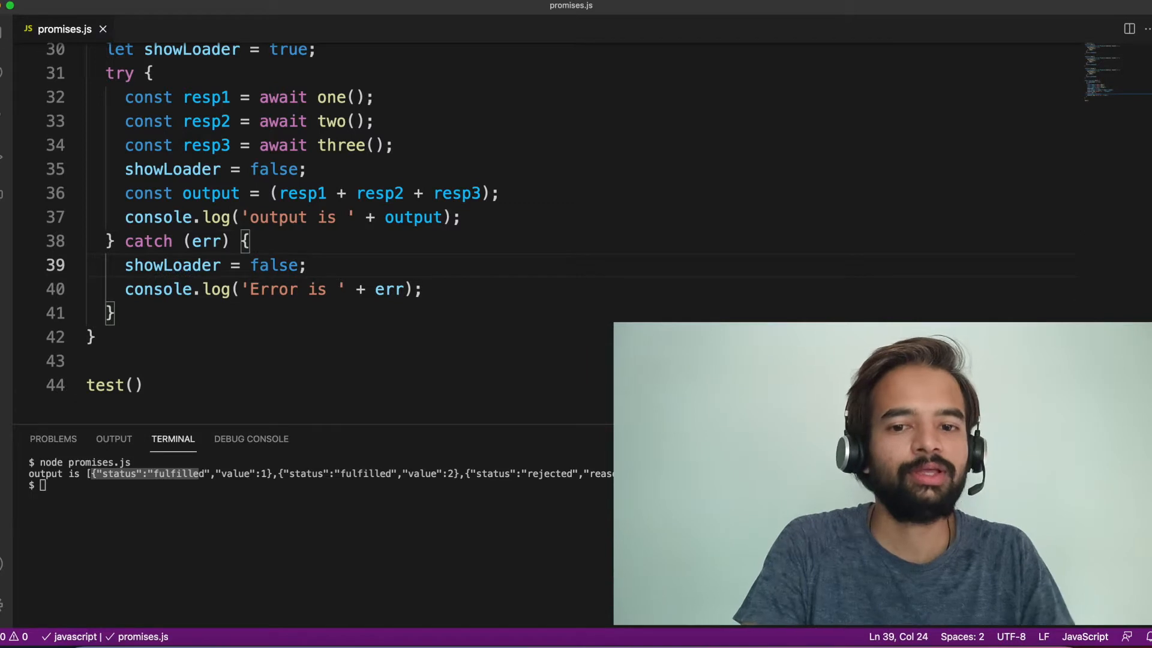
pyautogui.scroll(3)
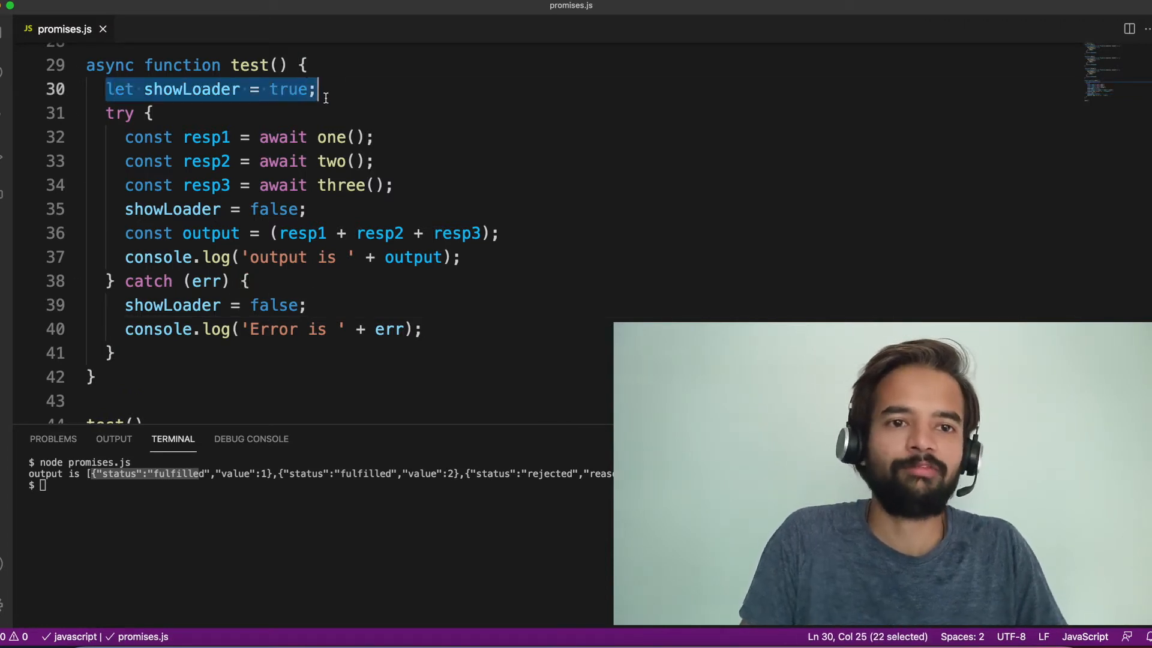
pyautogui.moveTo(213, 244)
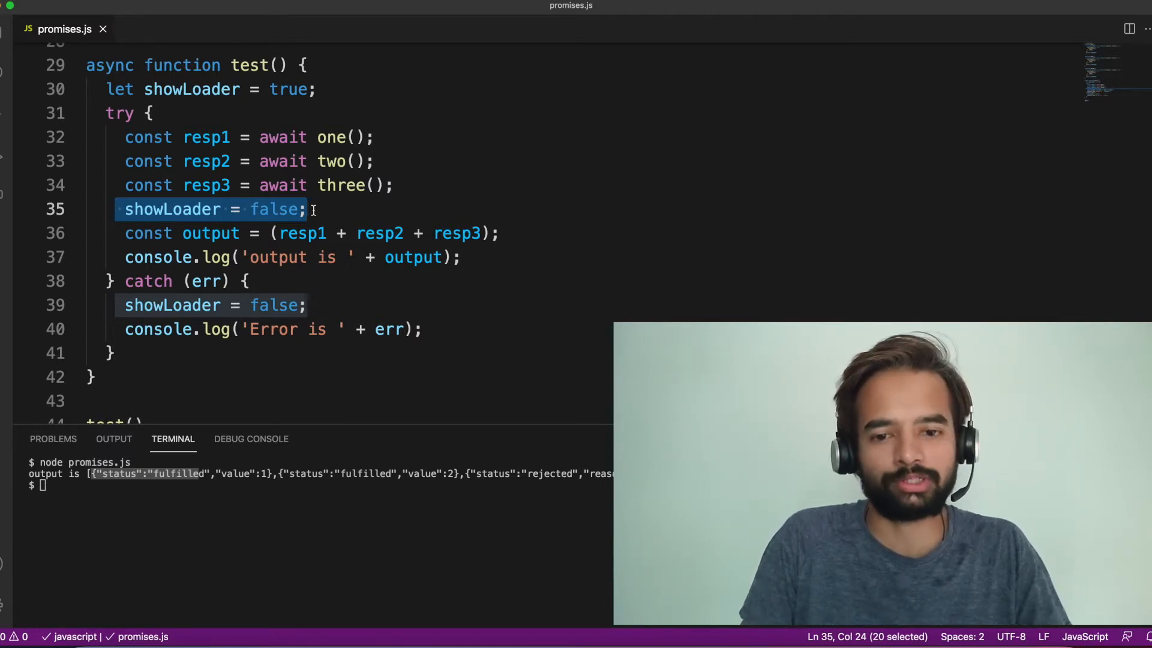
# Add a finally block setting showLoader = false after the try/catch.
pyautogui.write('f')
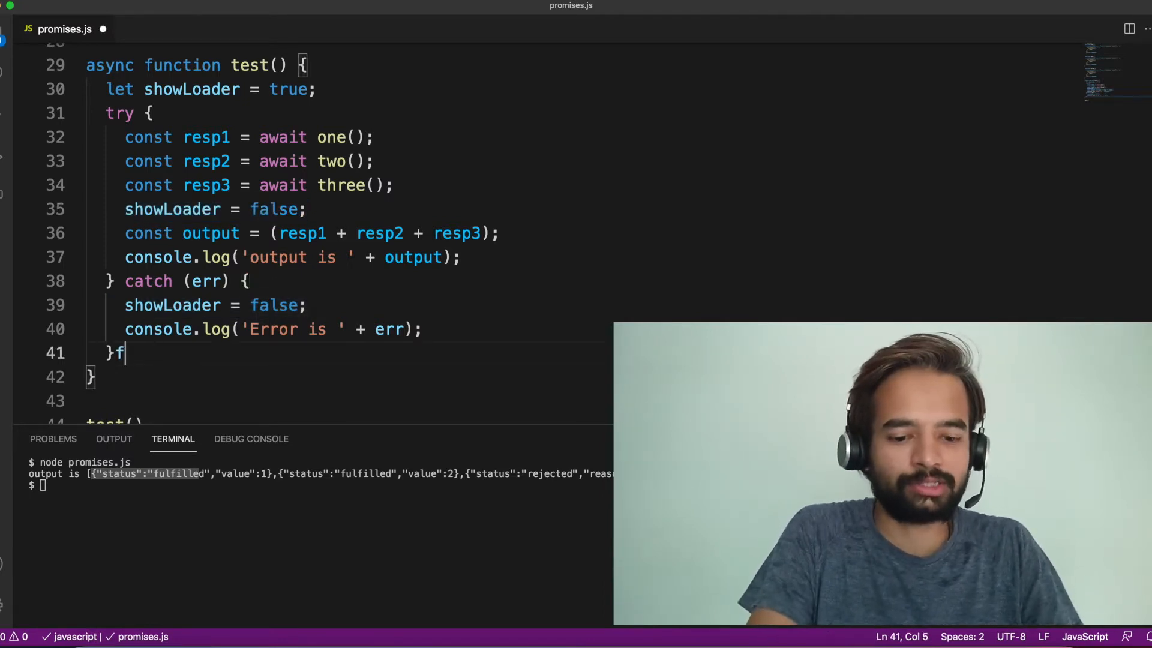
pyautogui.write('inally {')
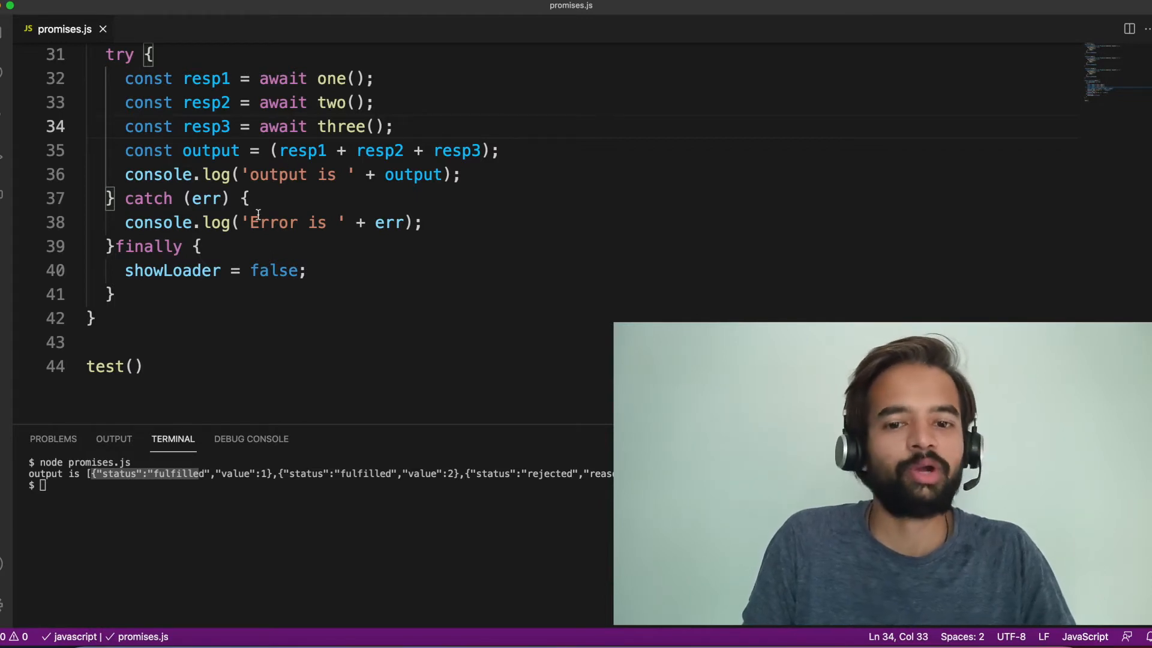
pyautogui.click(250, 199)
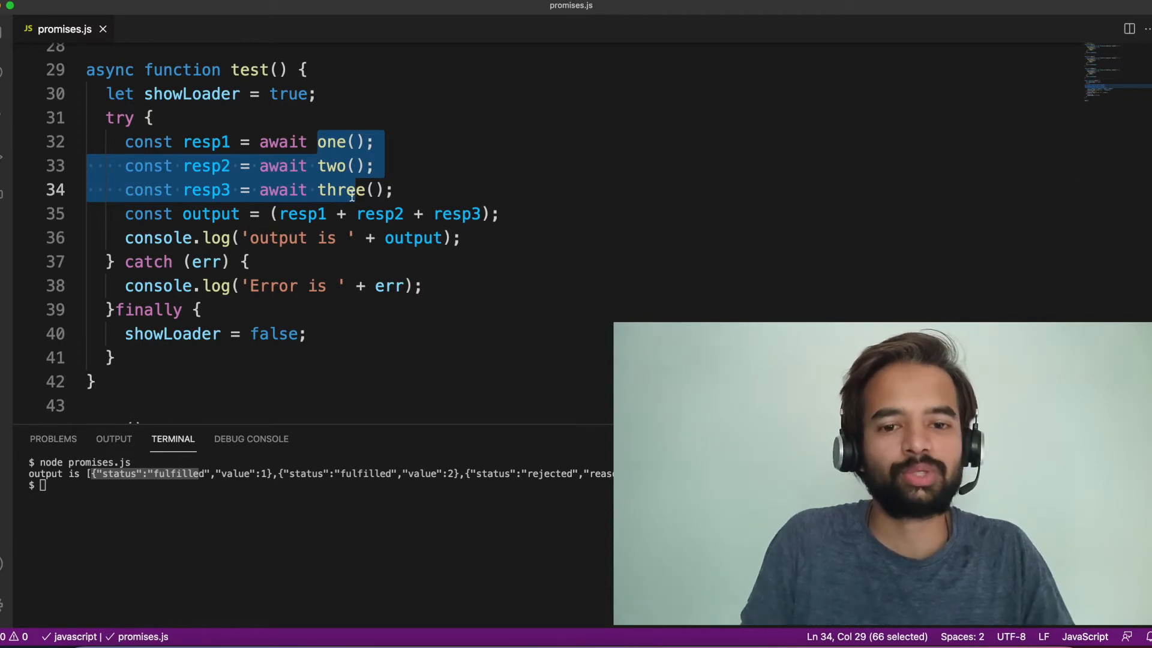
# Highlight the one(), two(), three() await lines, then move to the resp1 + resp2 + resp3 line.
pyautogui.click(366, 190)
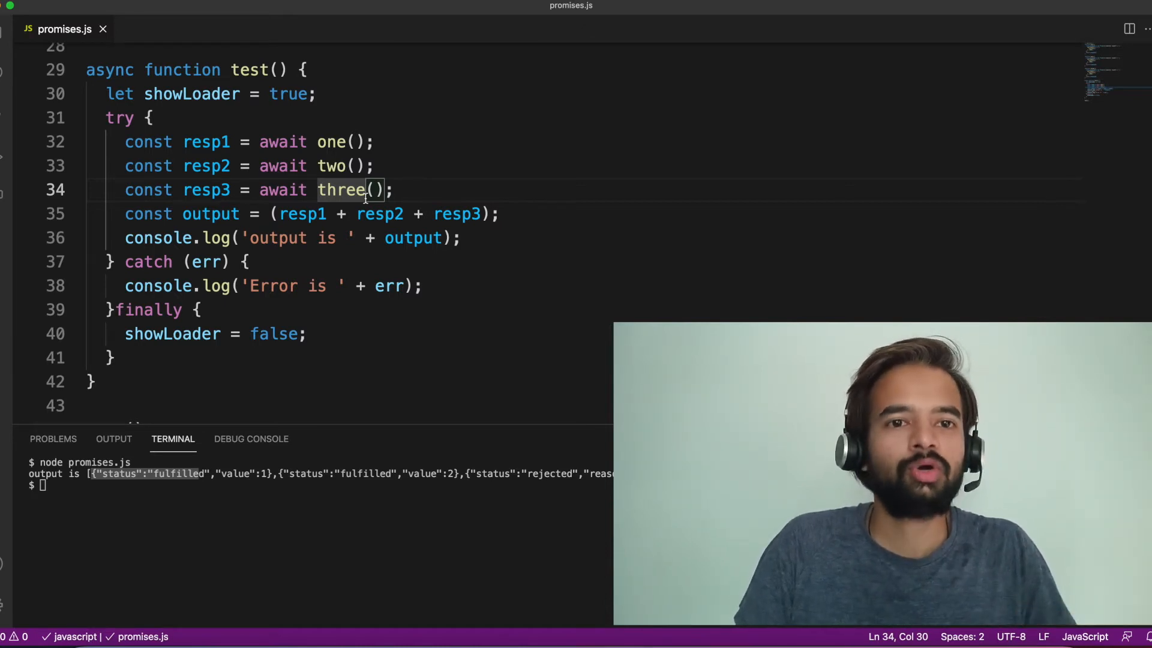
pyautogui.click(331, 166)
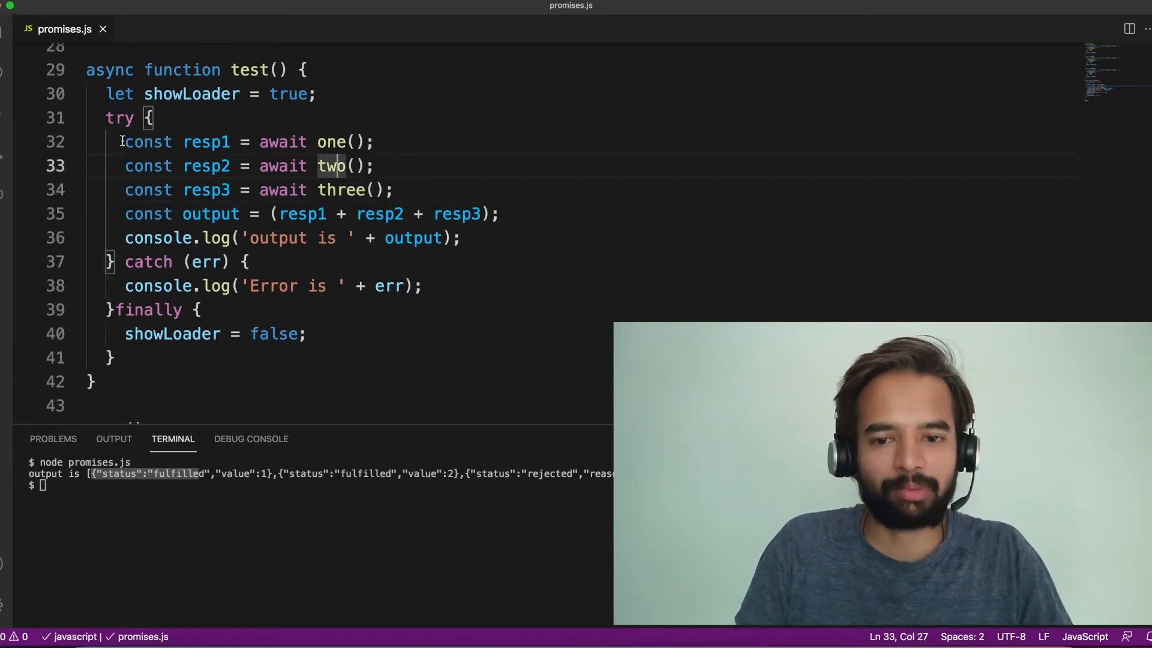
pyautogui.moveTo(125, 142); pyautogui.dragTo(395, 190)
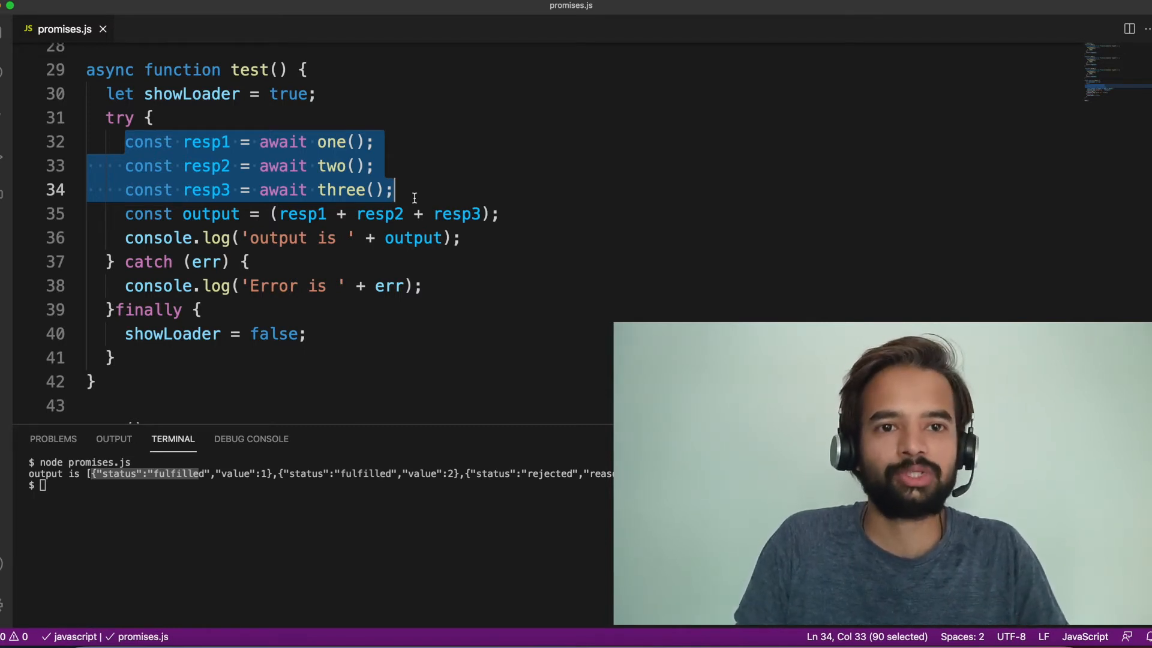
pyautogui.click(334, 142)
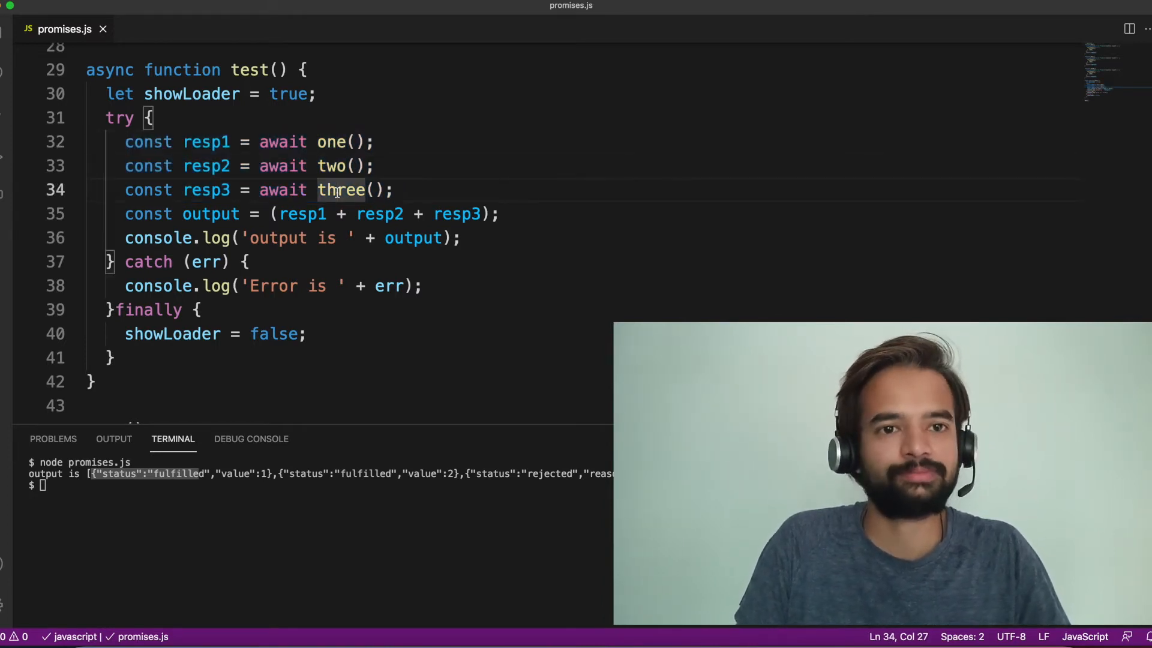
pyautogui.click(320, 142)
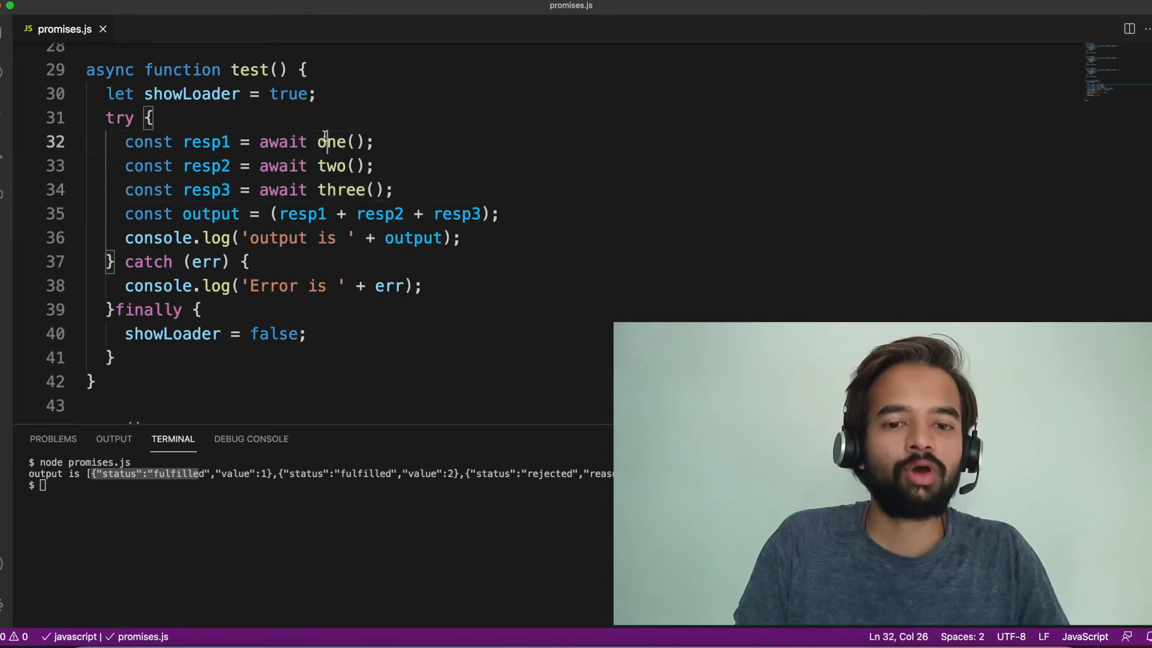
pyautogui.moveTo(318, 142); pyautogui.dragTo(374, 189)
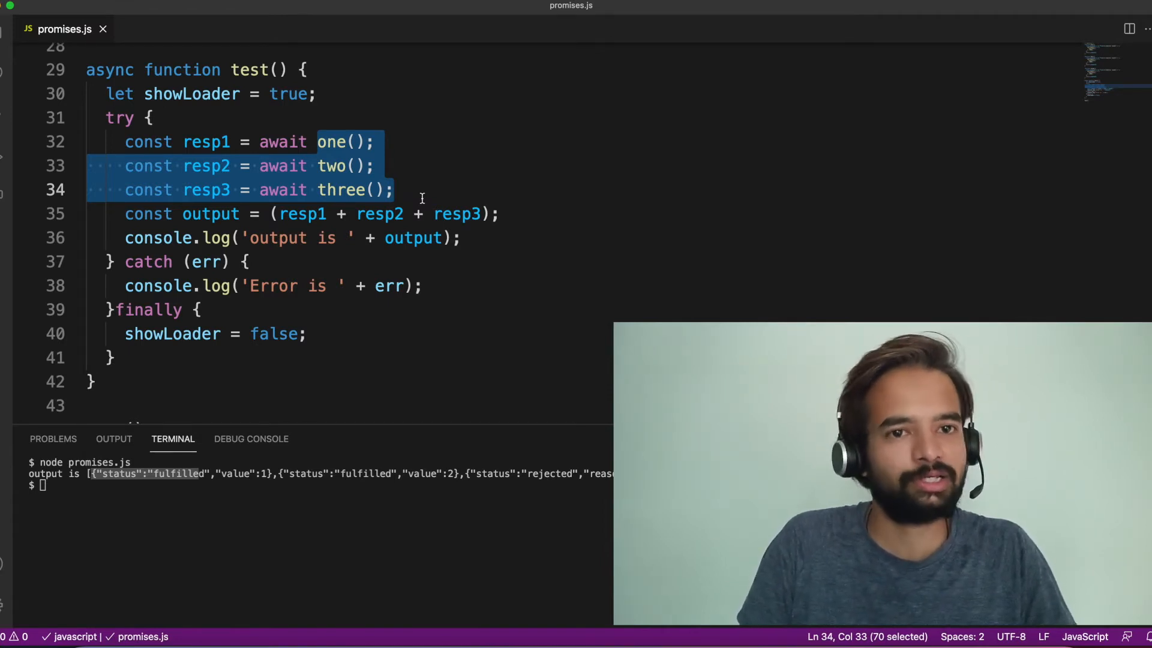
pyautogui.click(578, 213)
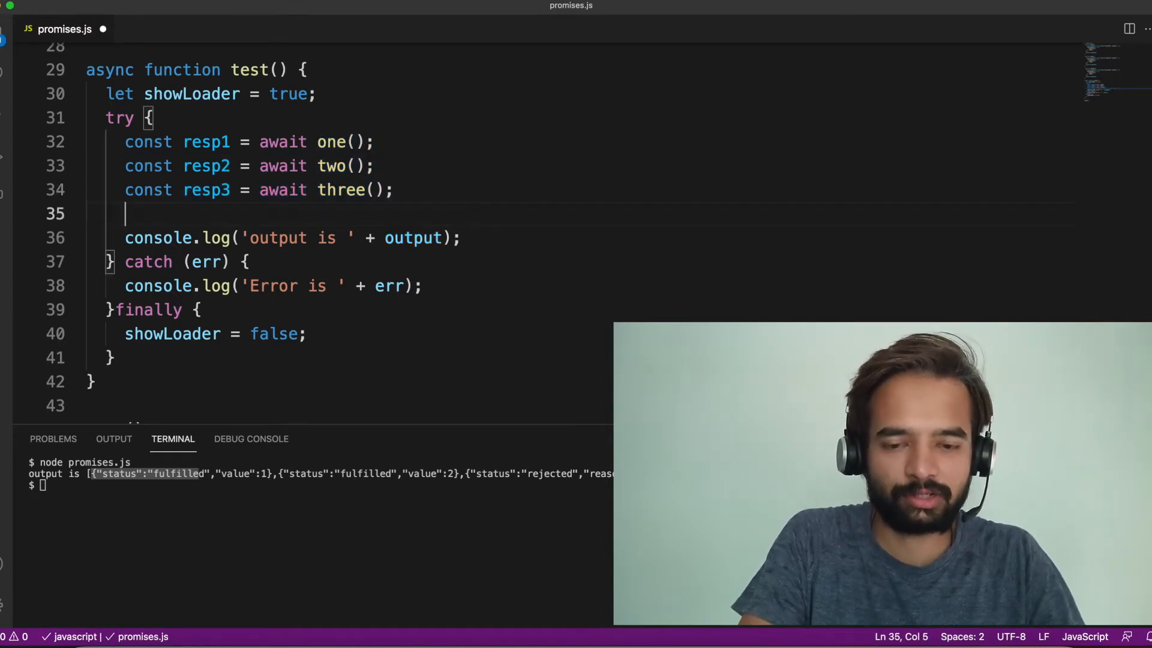
# Rewrite output in test() to await Promise.all([one(), two(), three()]).
pyautogui.write('const output = (resp1 + resp2 + resp3);')
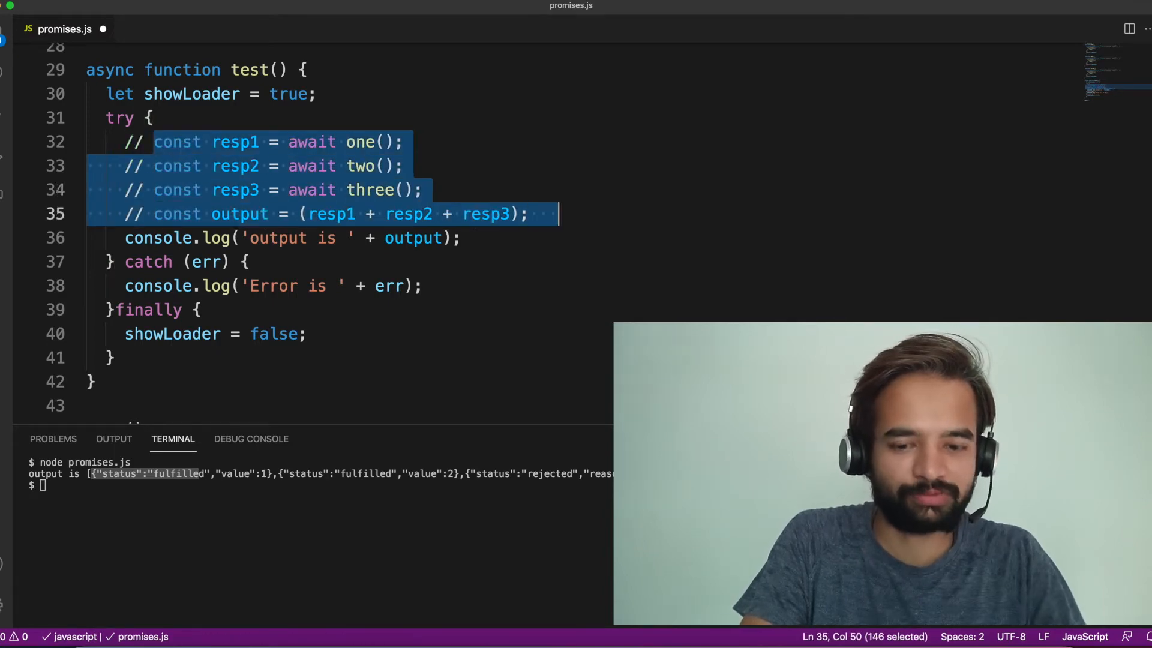
pyautogui.write('const output = await Promise.all')
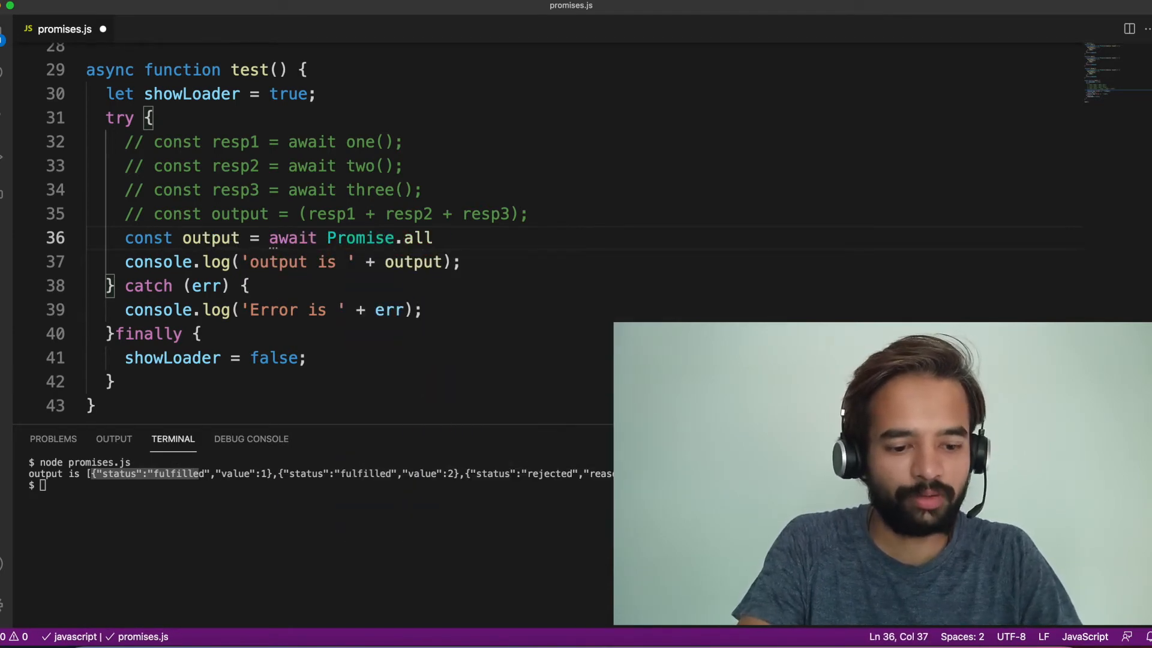
pyautogui.write('([])')
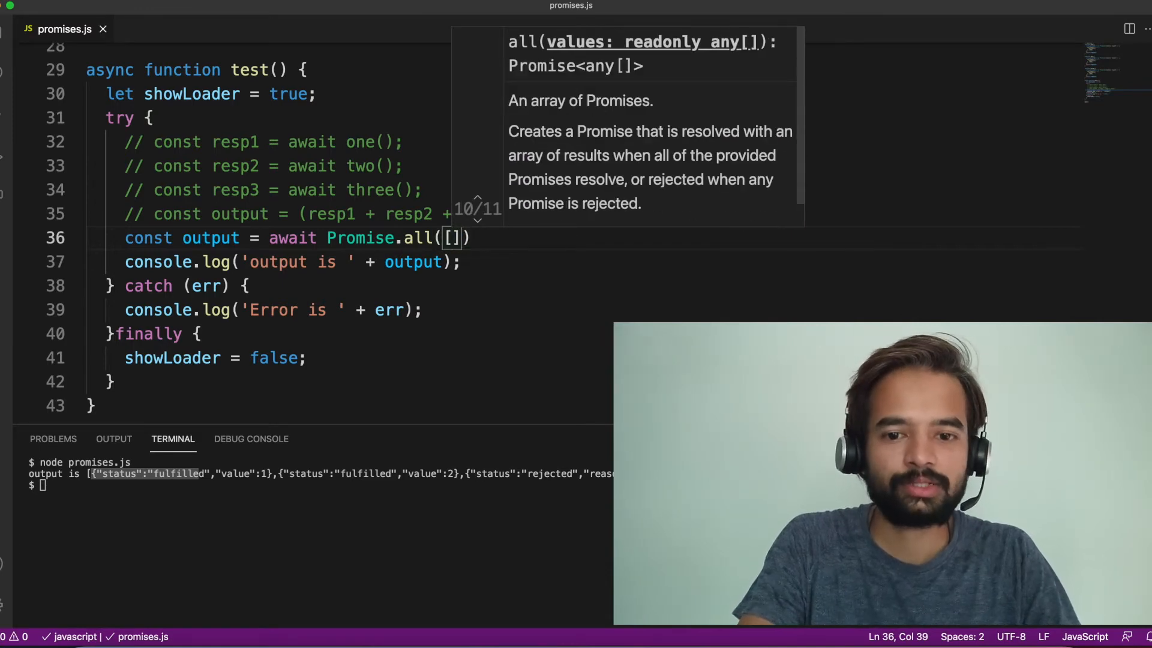
pyautogui.write('one(')
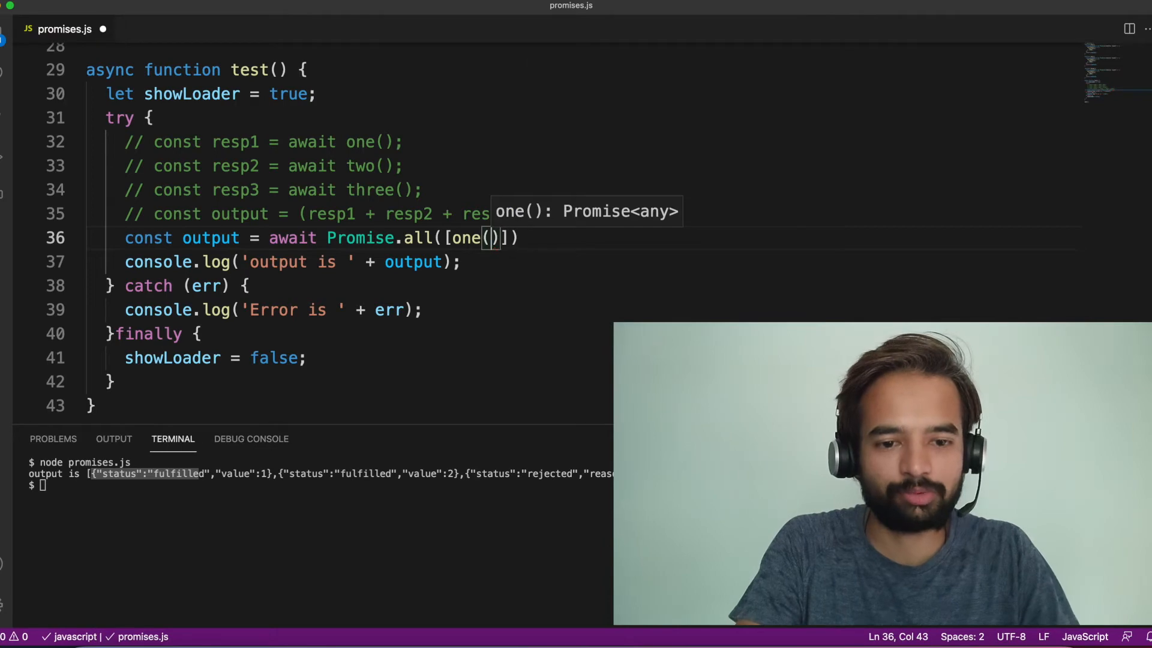
pyautogui.write(', two(), three(')
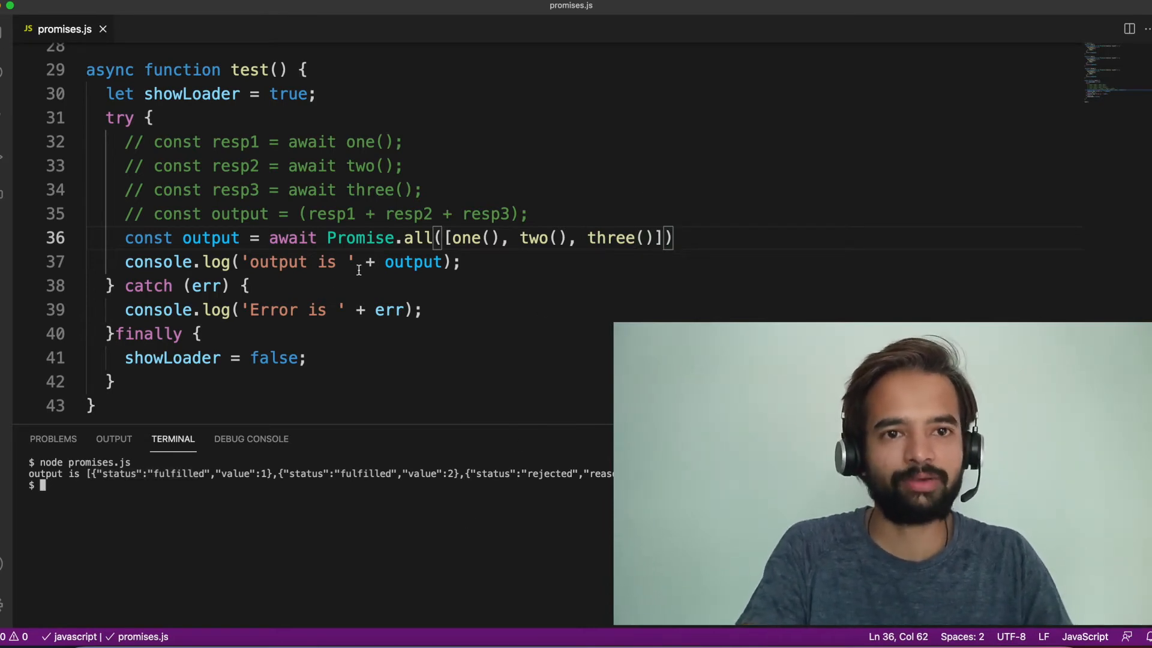
# Highlight the Promise.all call, its three() entry, and the catch error message.
pyautogui.doubleClick(418, 237)
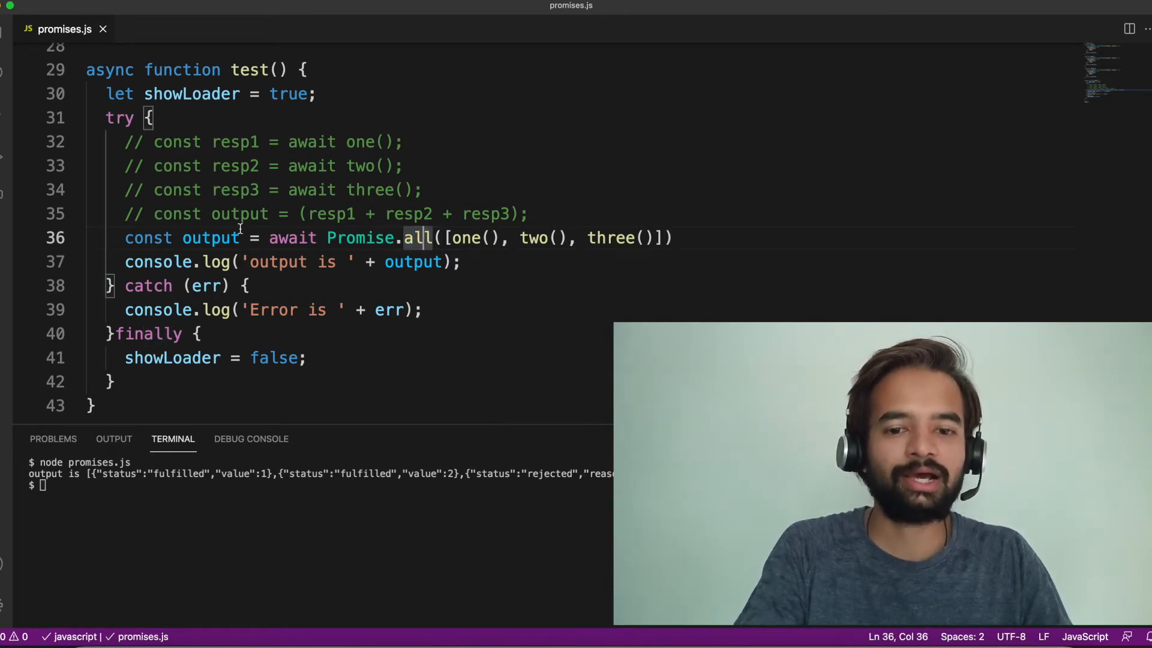
pyautogui.press('shift+End')
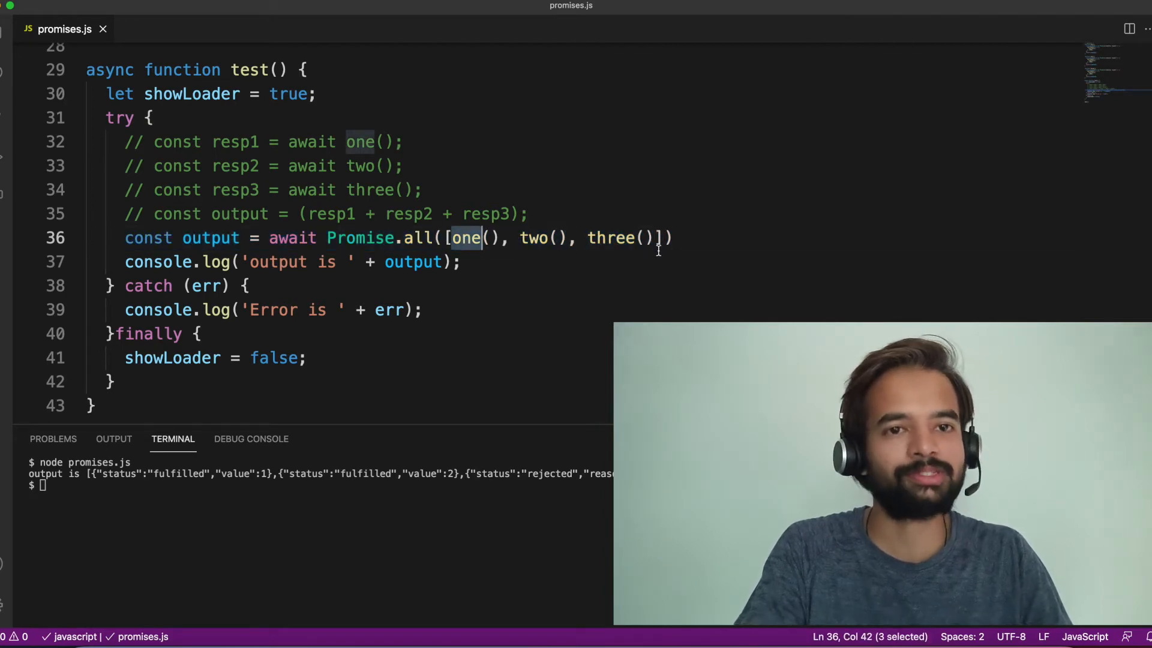
pyautogui.moveTo(662, 237)
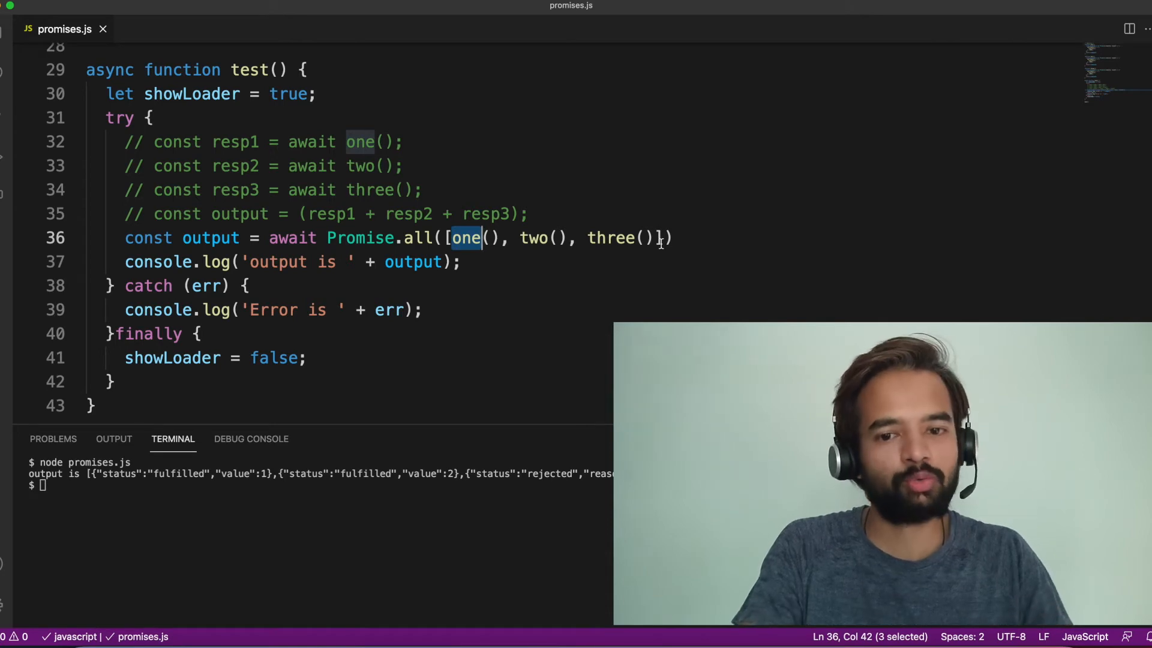
pyautogui.click(614, 238)
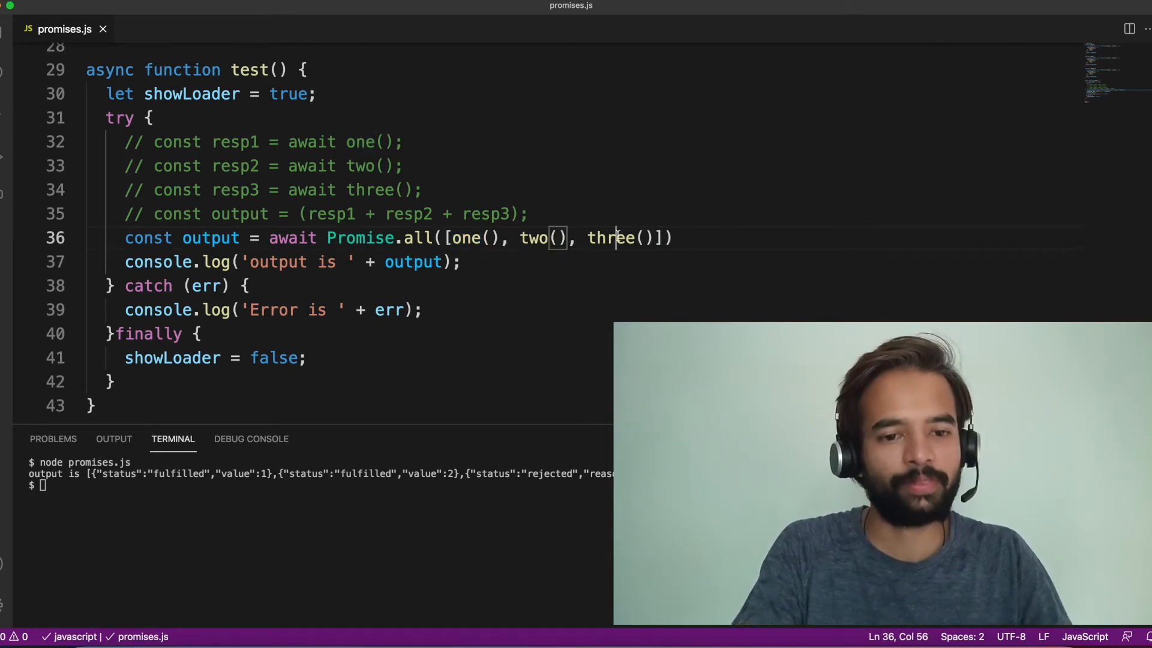
pyautogui.doubleClick(412, 261)
pyautogui.write('node promises.js')
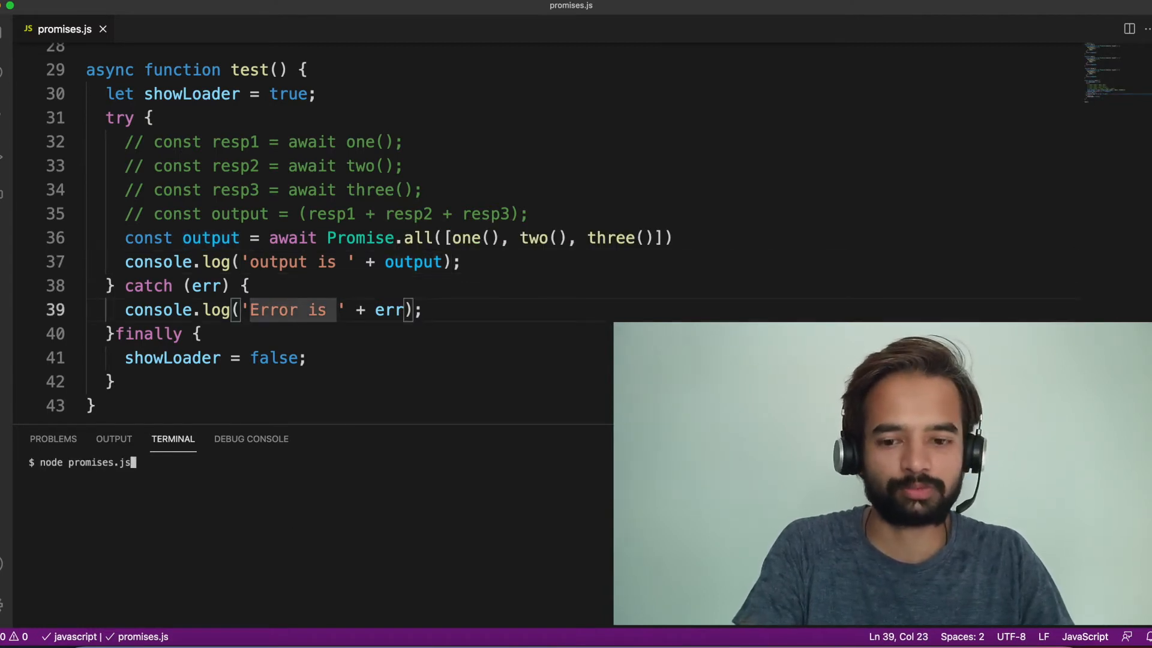
# Run promises.js before and after three() rejects, showing 1,2,3 then 'Error is 3'.
pyautogui.press('Return')
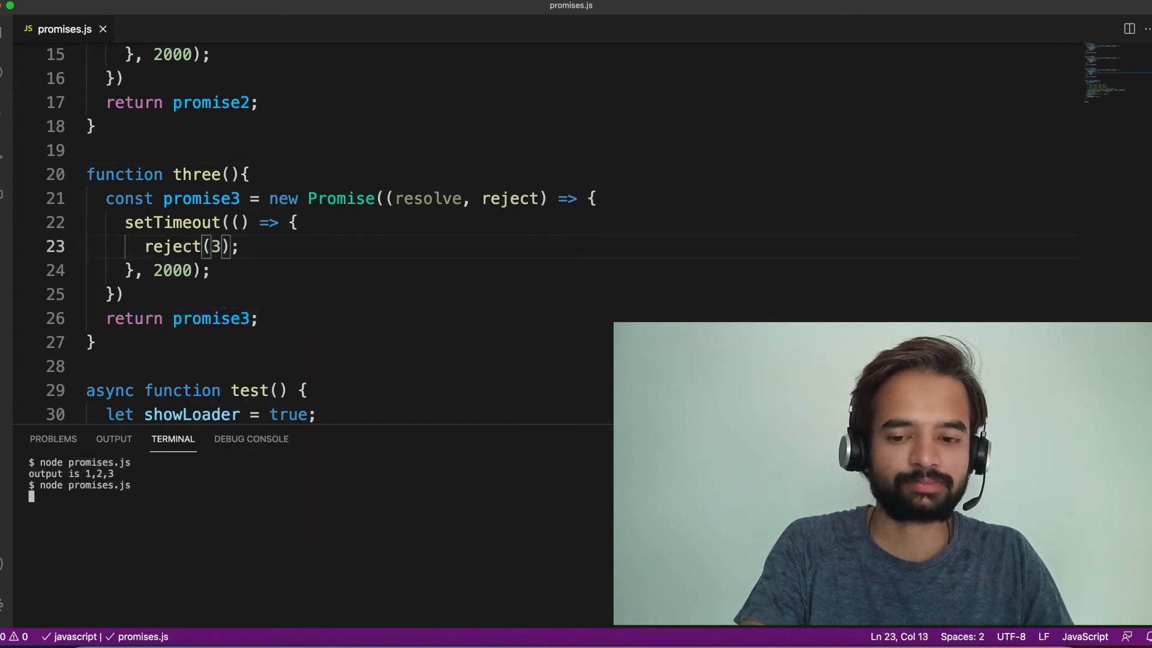
pyautogui.press('Return')
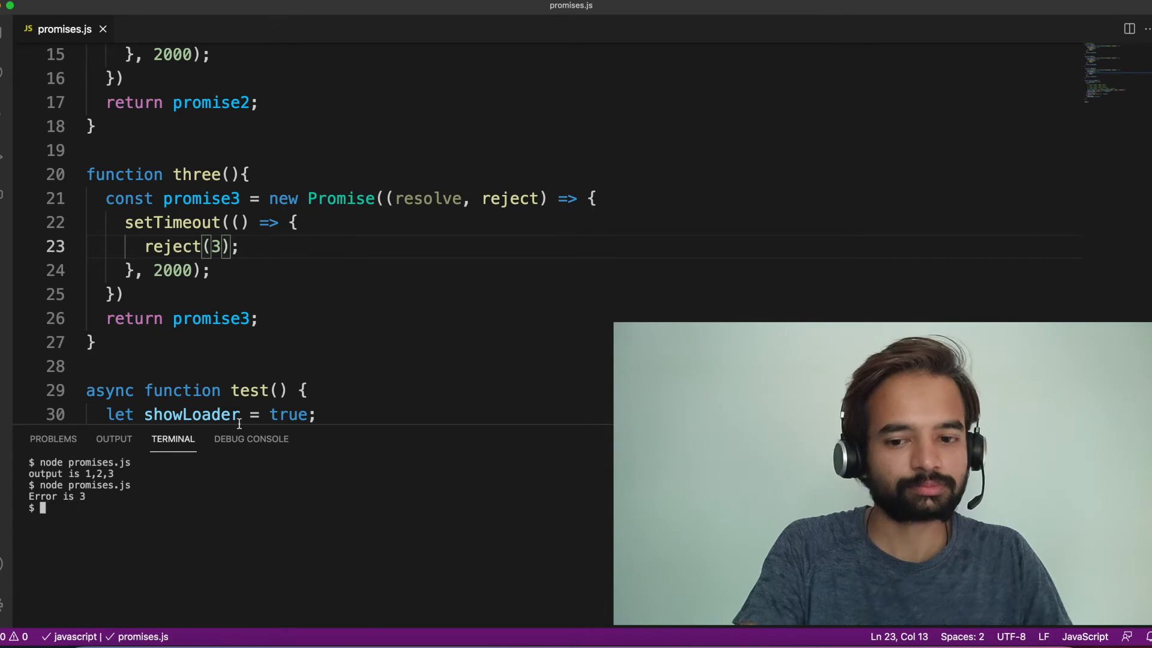
pyautogui.scroll(-3)
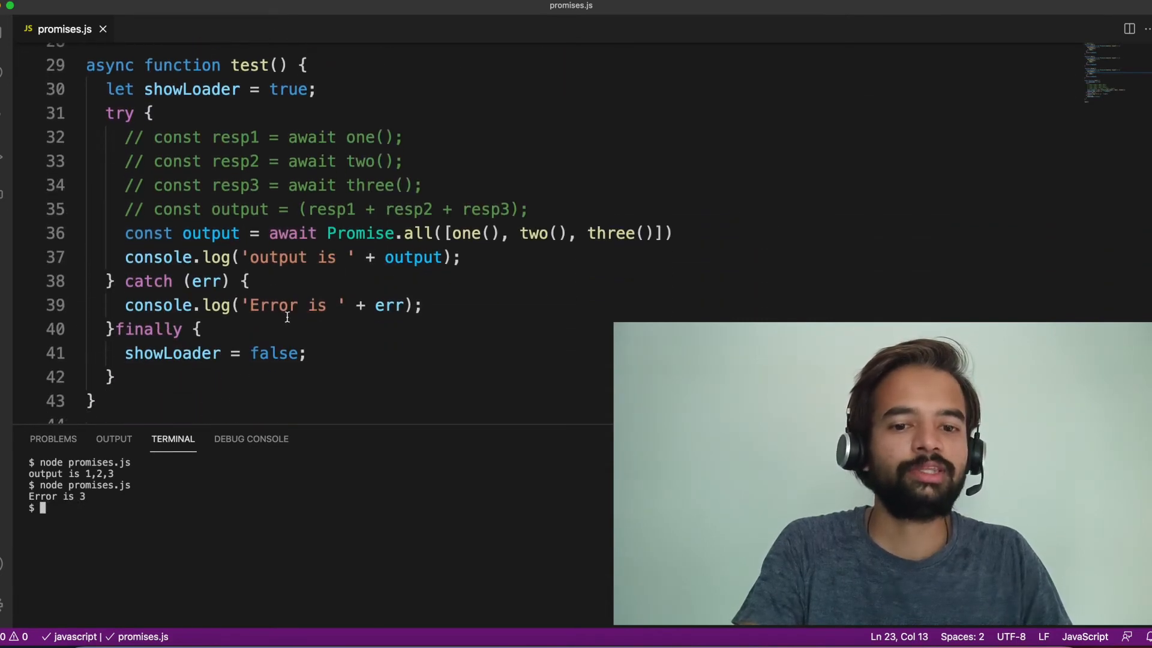
pyautogui.doubleClick(417, 233)
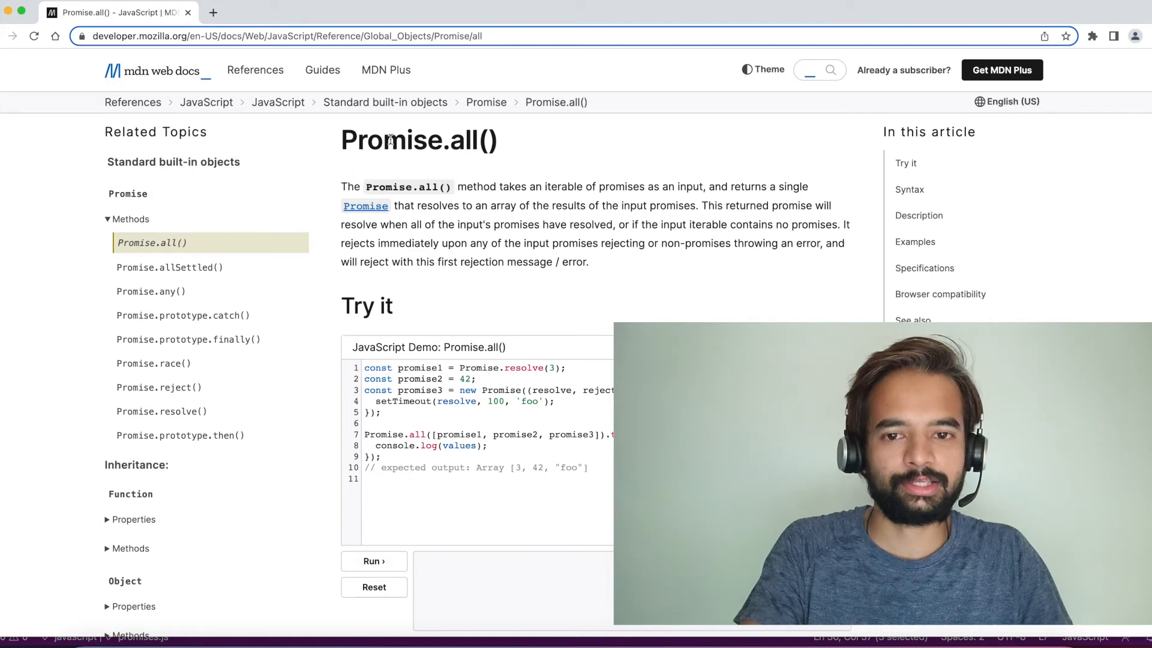
pyautogui.moveTo(503, 199)
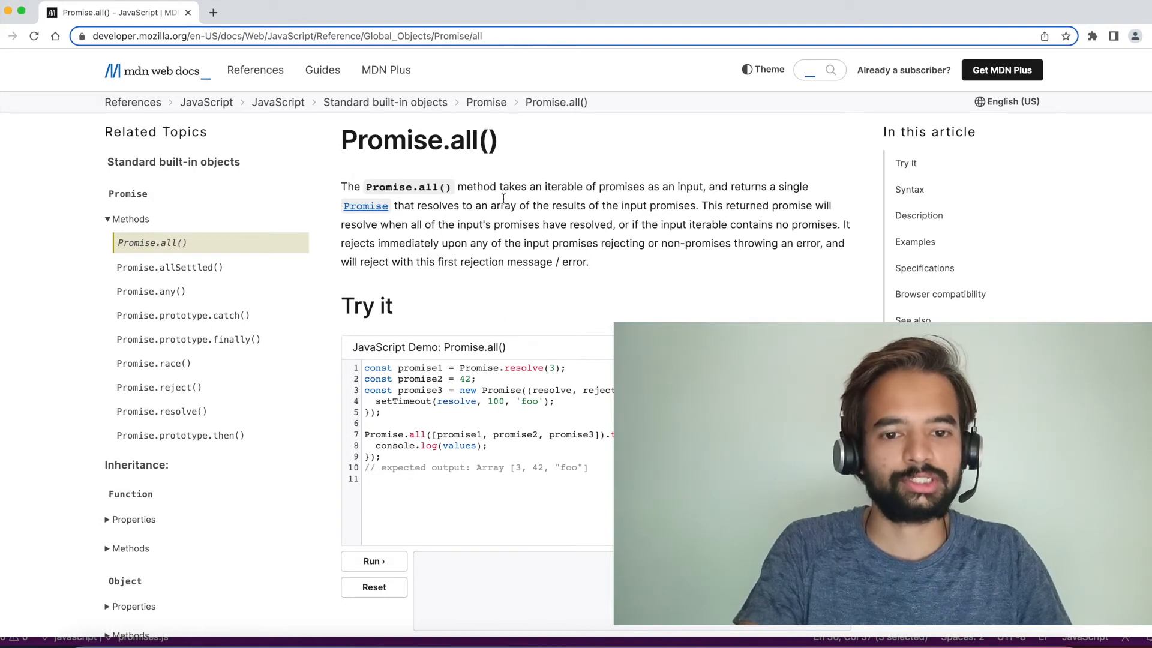
# Scroll the MDN Promise.all() page and clear the description paragraph highlight.
pyautogui.scroll(3)
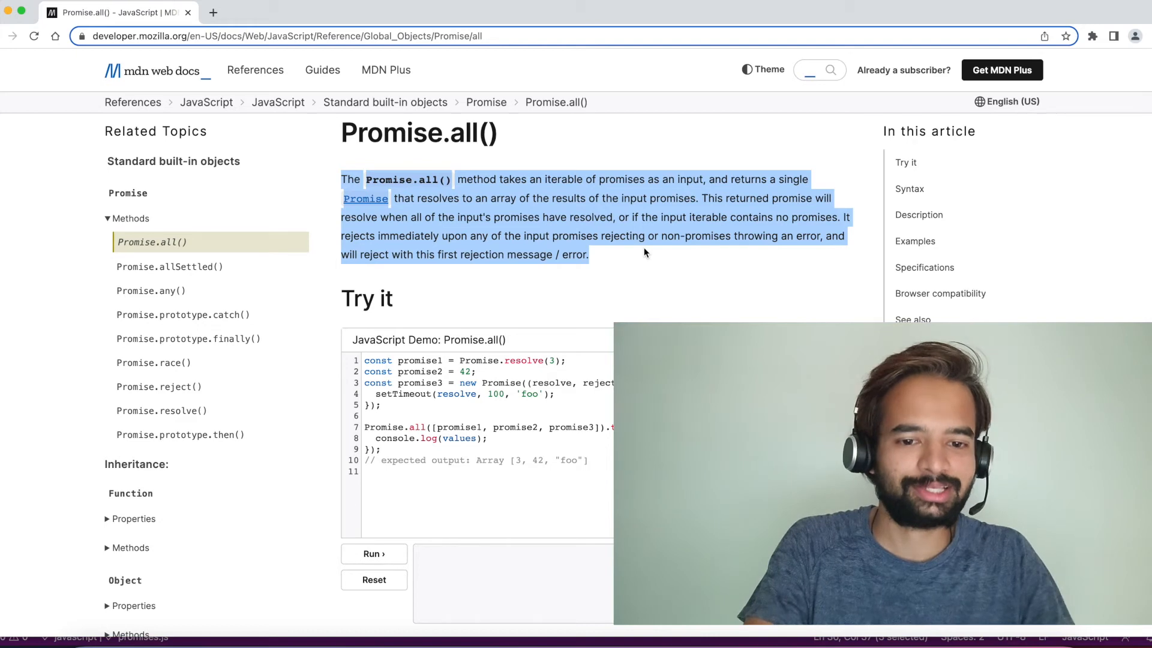
pyautogui.click(639, 263)
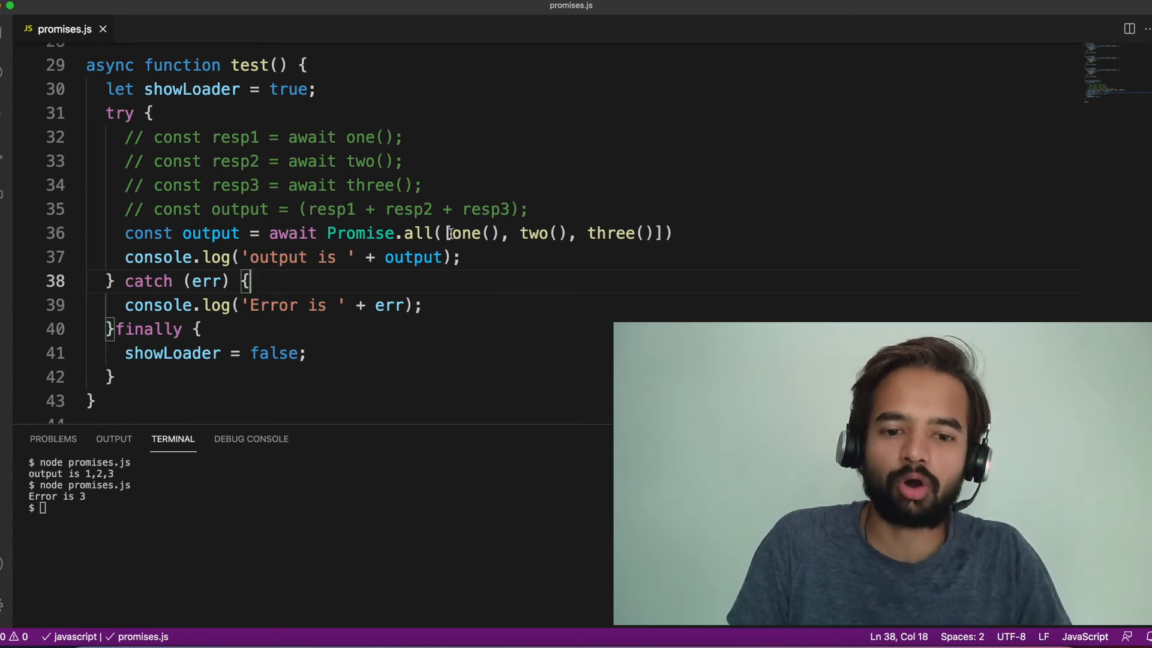
# Change Promise.all to Promise.allSettled, log JSON.stringify(output), and save promises.js.
pyautogui.press('Backspace')
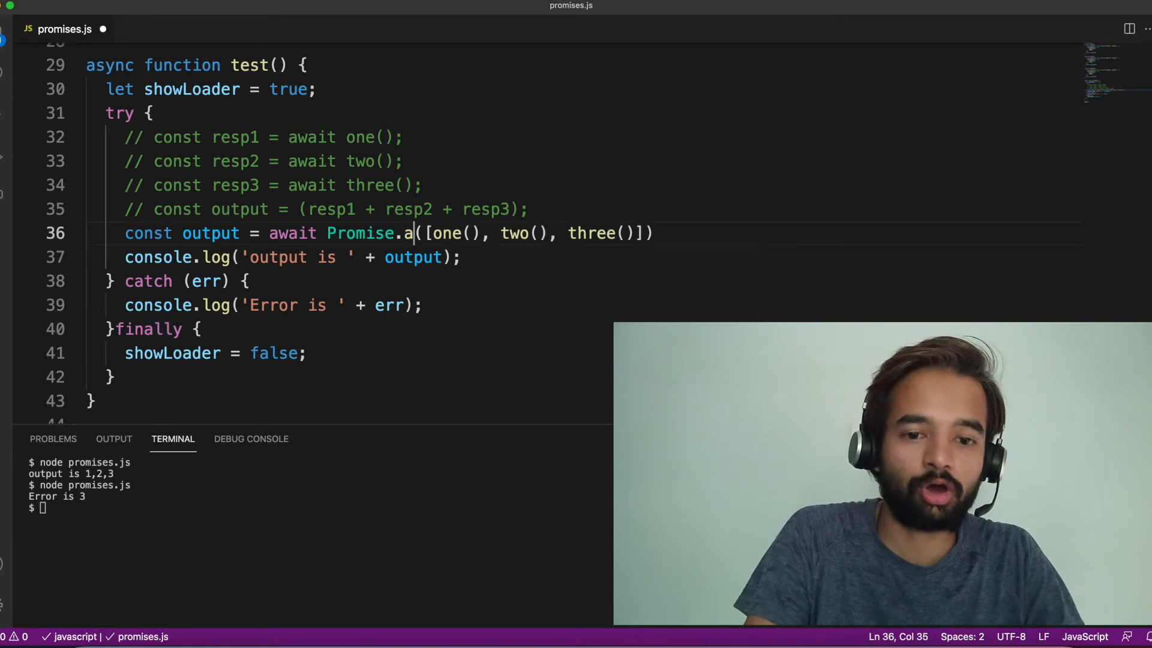
pyautogui.write('llSettled')
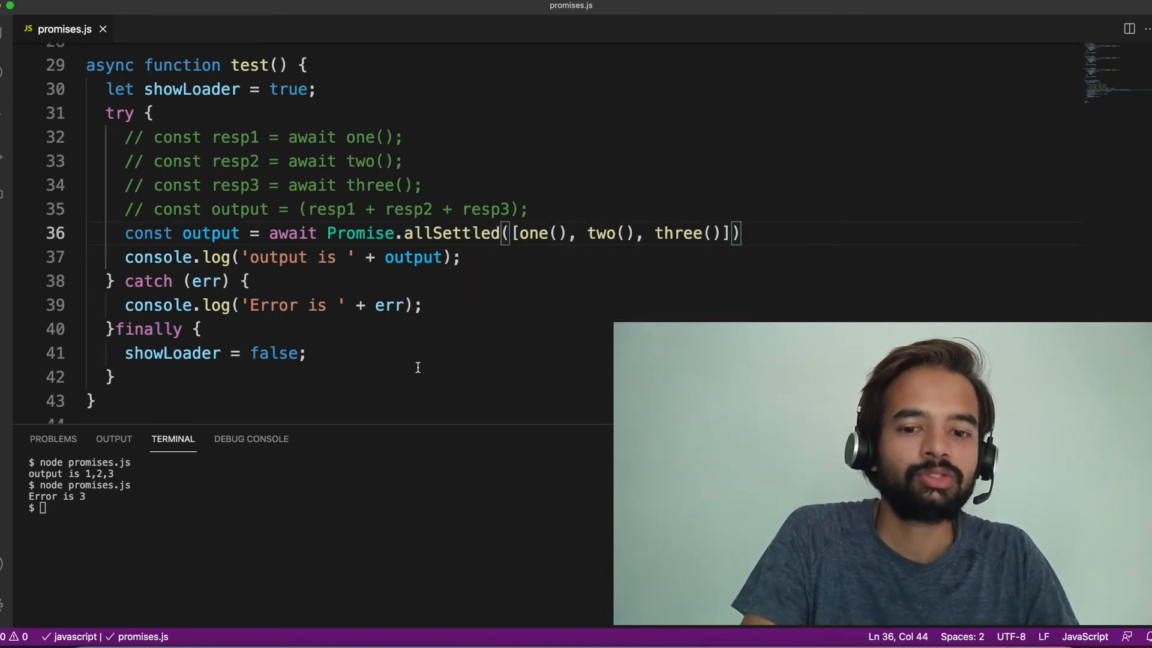
pyautogui.click(385, 257)
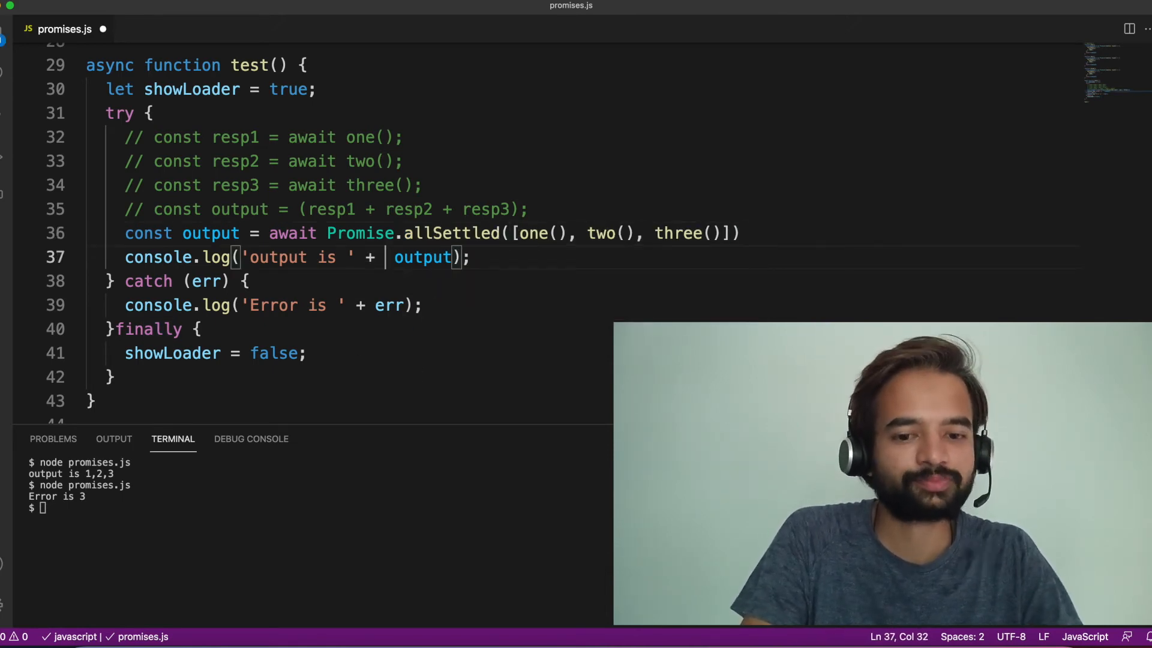
pyautogui.write('JSON.stringify')
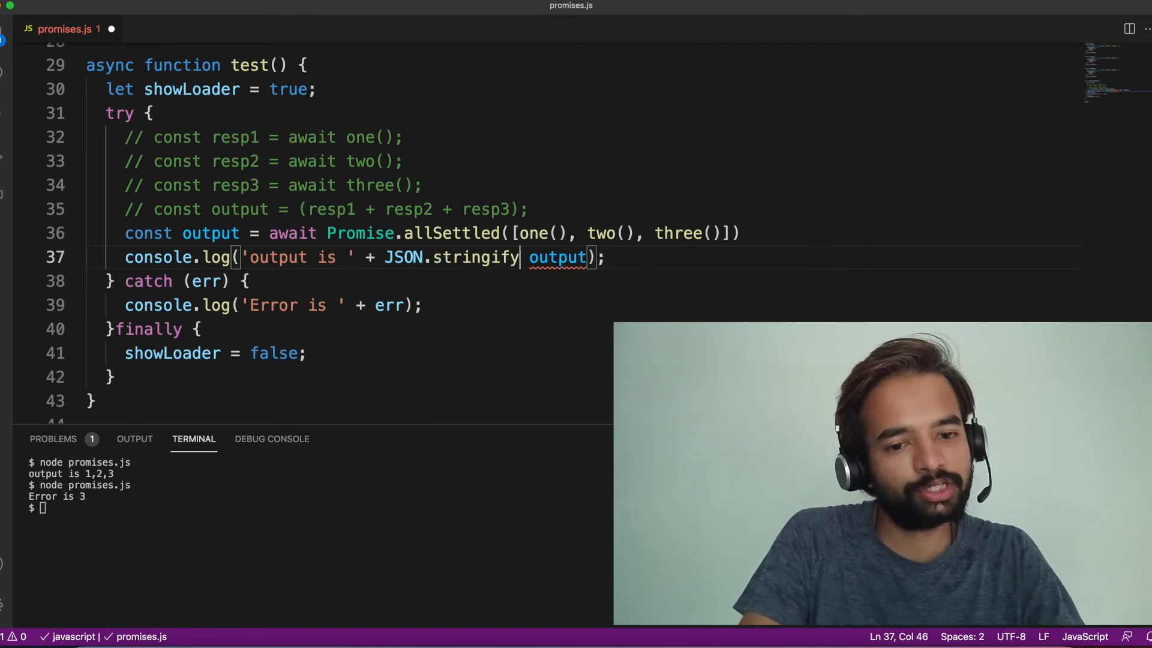
pyautogui.press('Backspace')
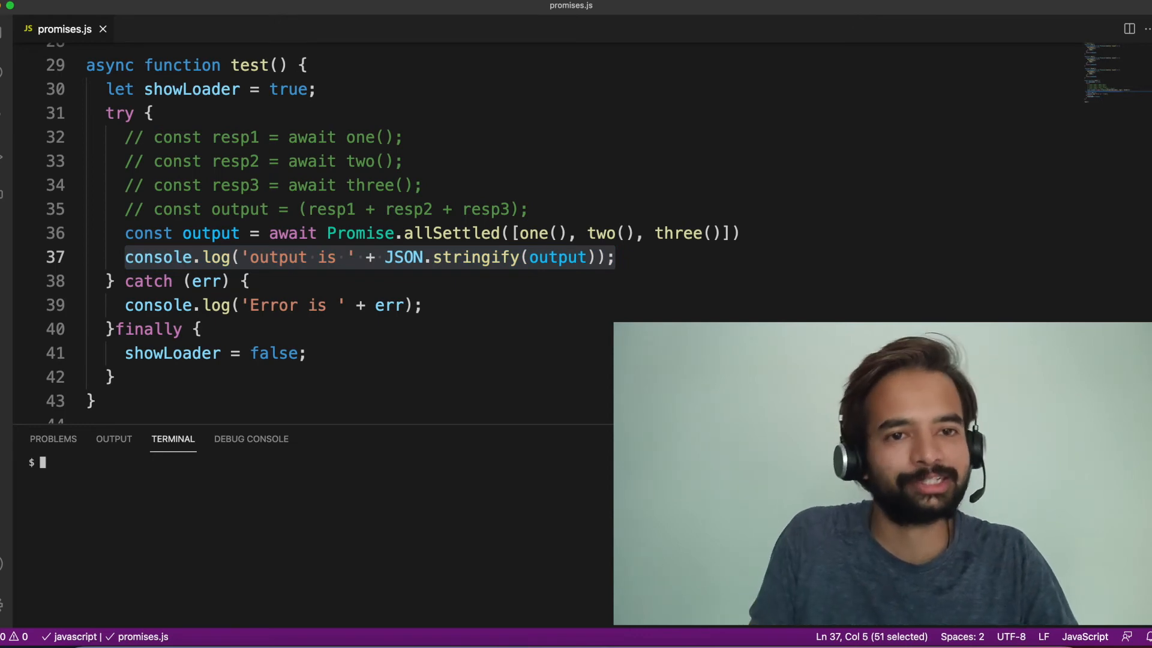
# Run node promises.js to see the allSettled fulfilled and rejected statuses.
pyautogui.write('node promises.js')
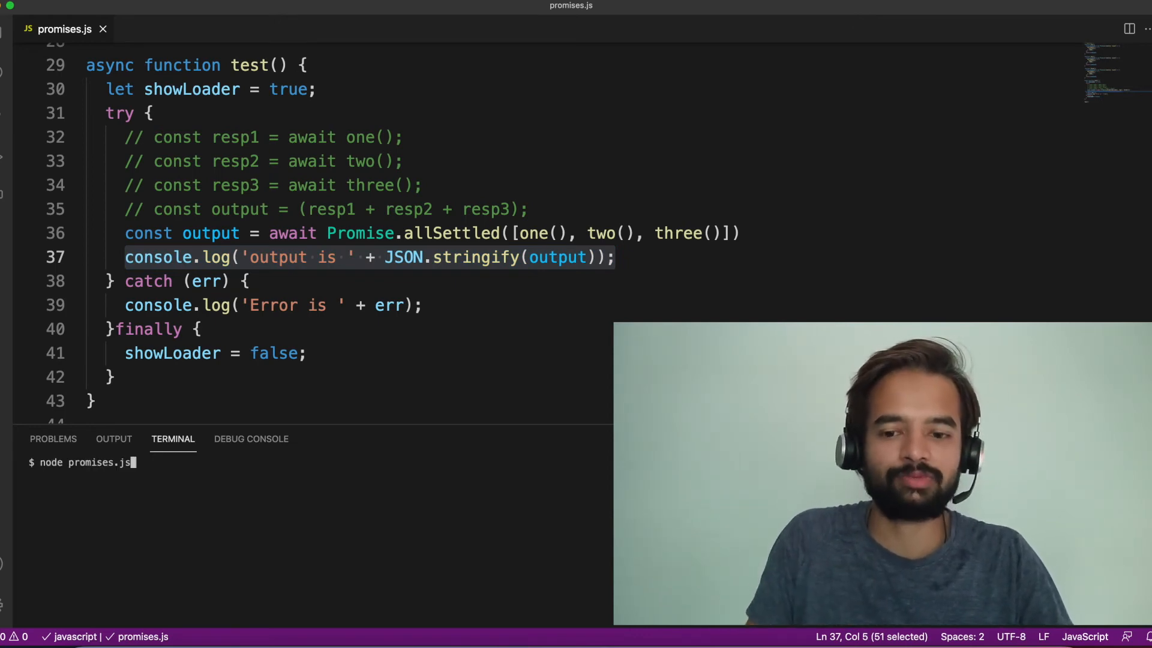
pyautogui.press('Return')
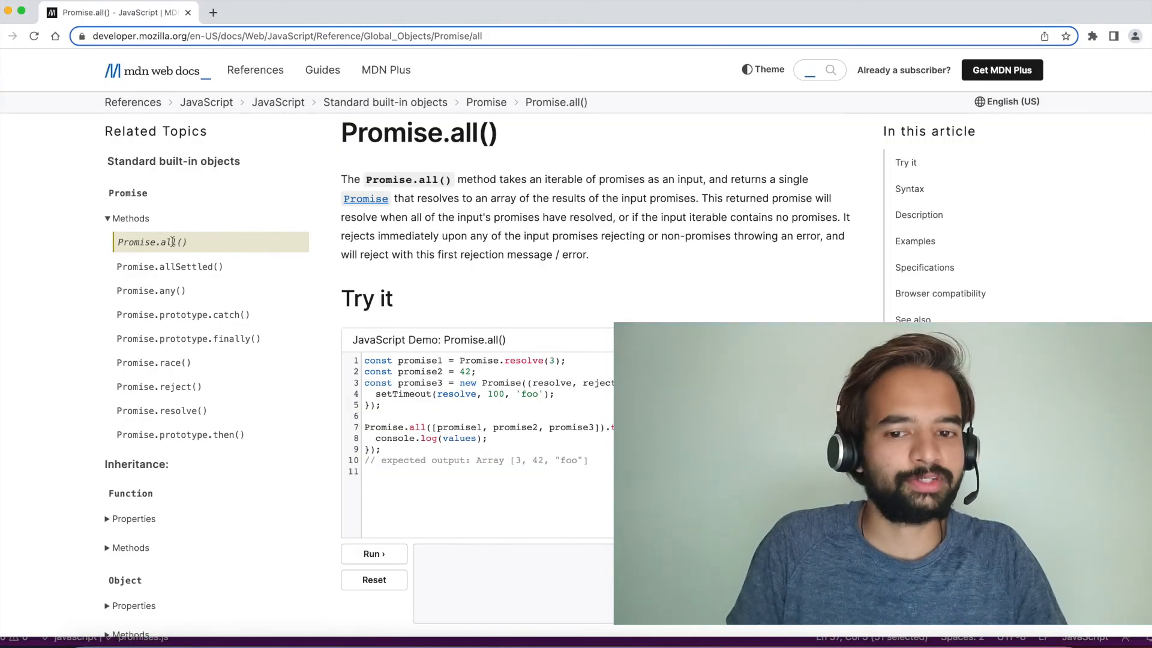
pyautogui.moveTo(183, 367)
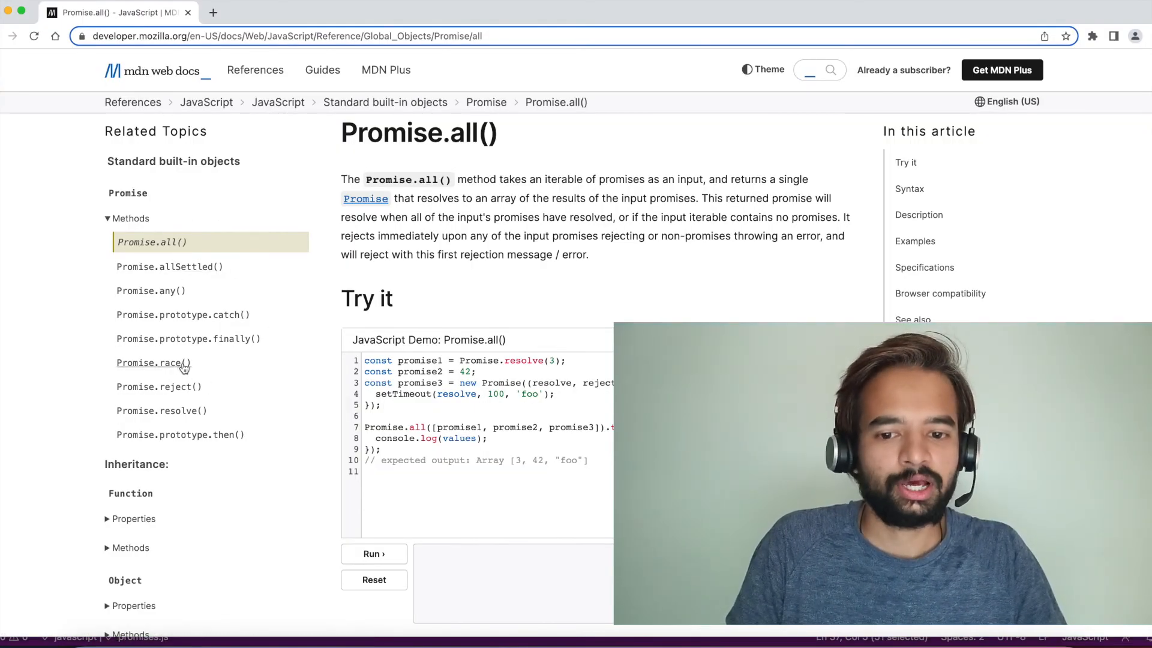
pyautogui.moveTo(292, 455)
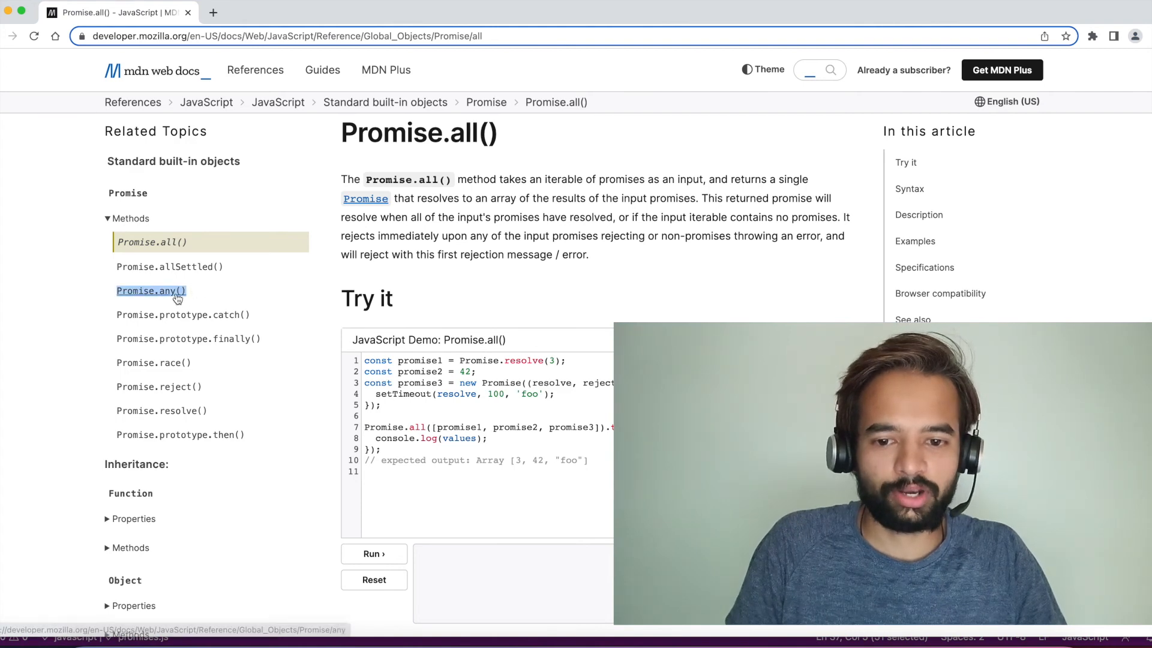
pyautogui.moveTo(183, 314)
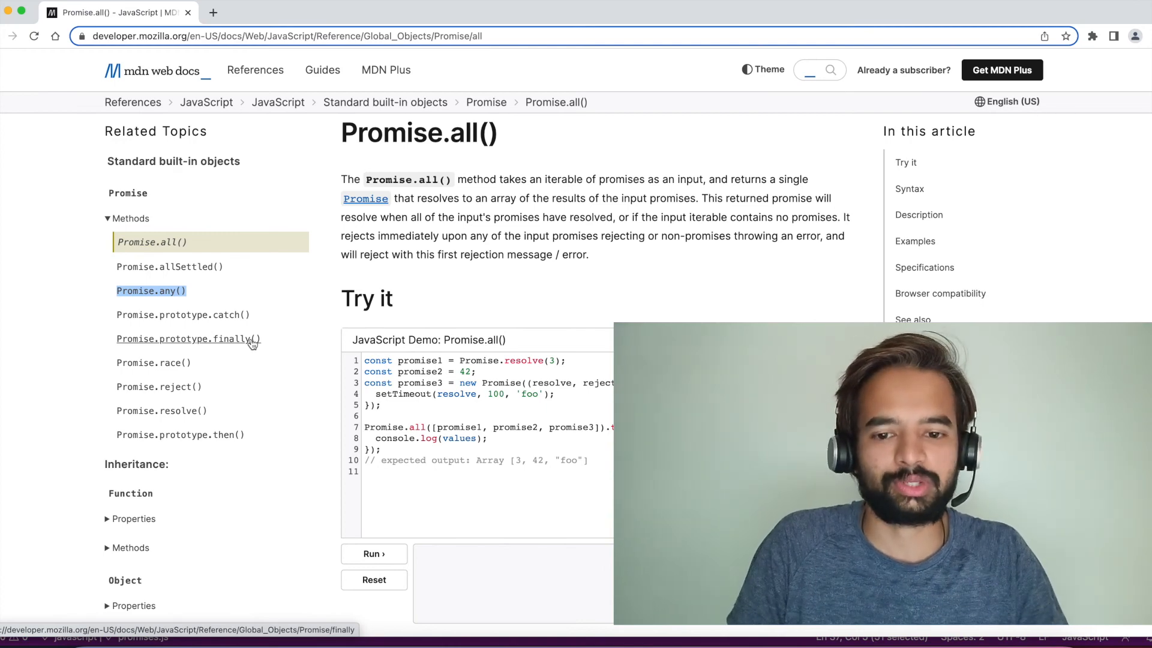
pyautogui.moveTo(83, 385)
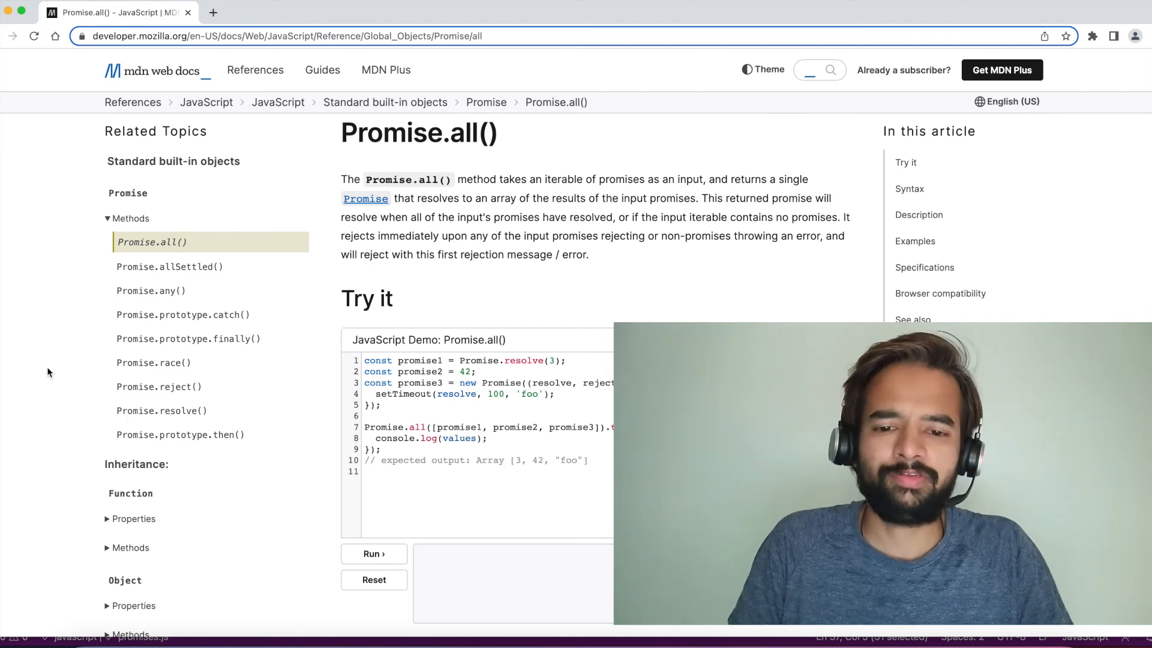
pyautogui.moveTo(73, 298)
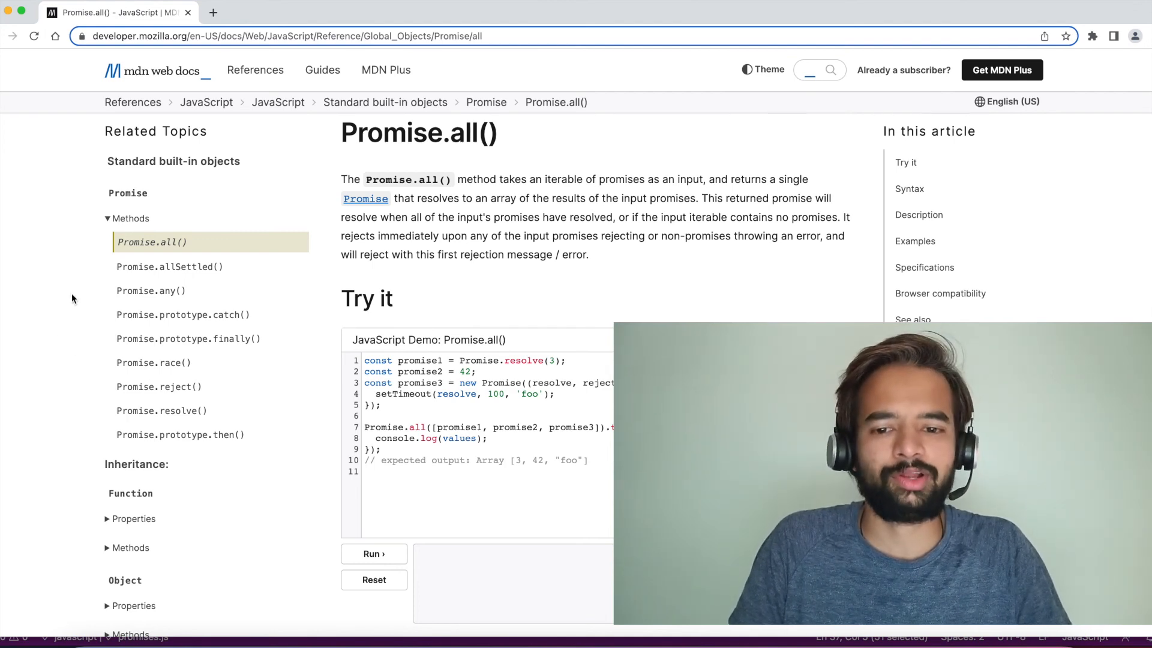
pyautogui.moveTo(58, 295)
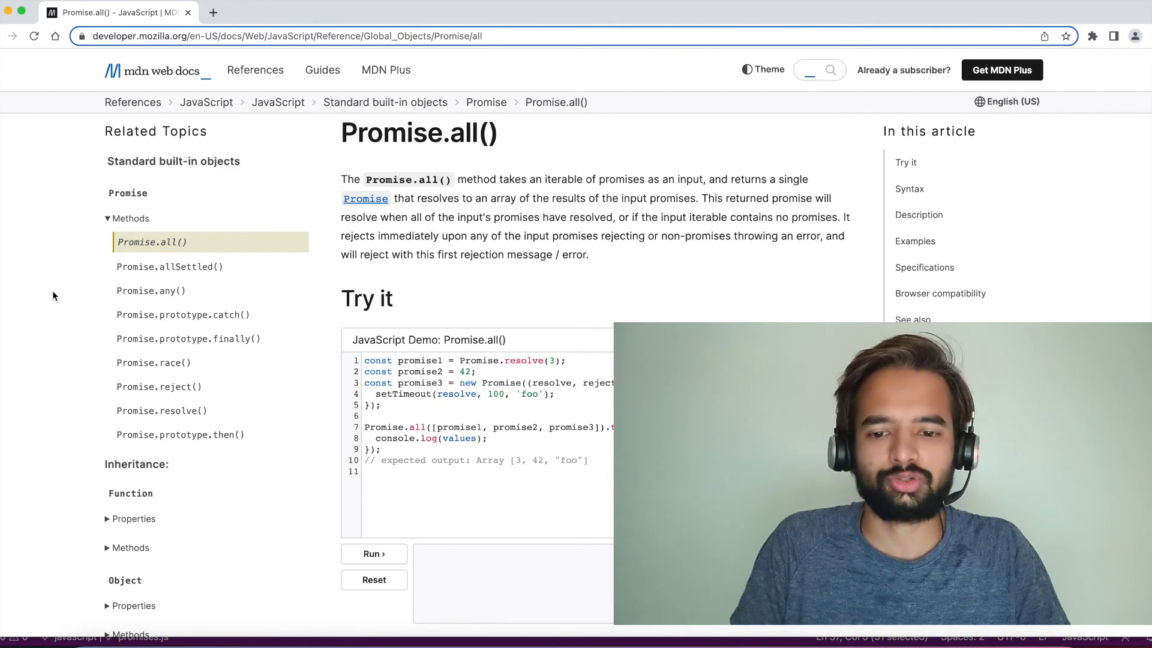